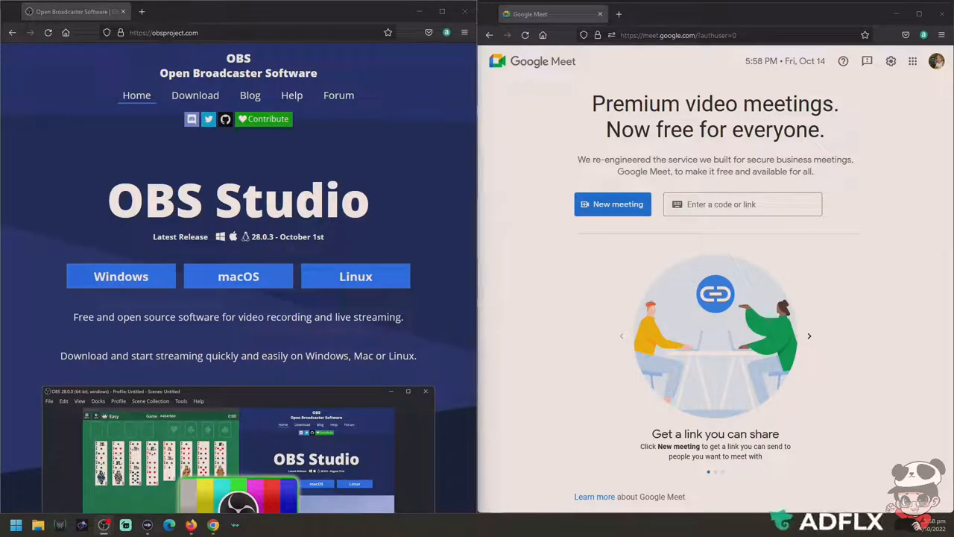
mouse_move(121, 276)
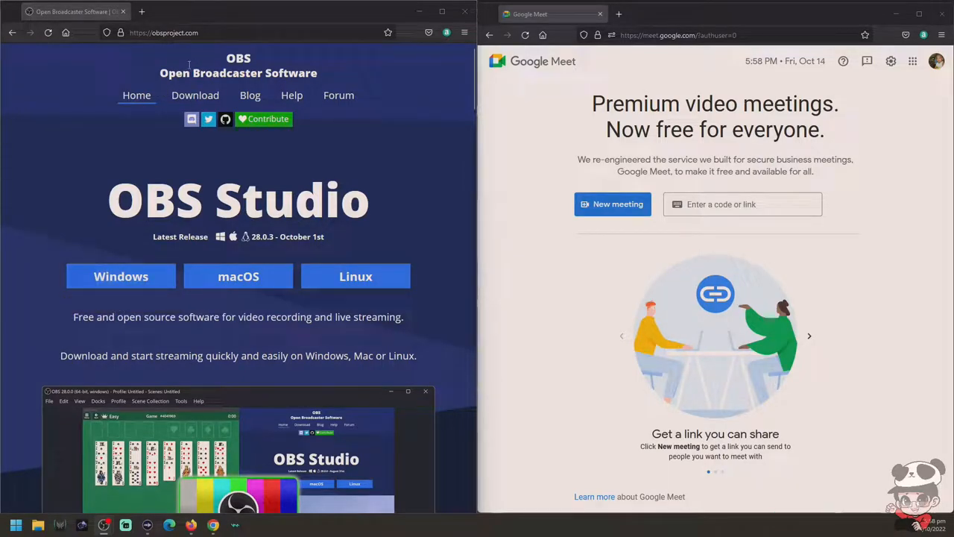
mouse_move(121, 276)
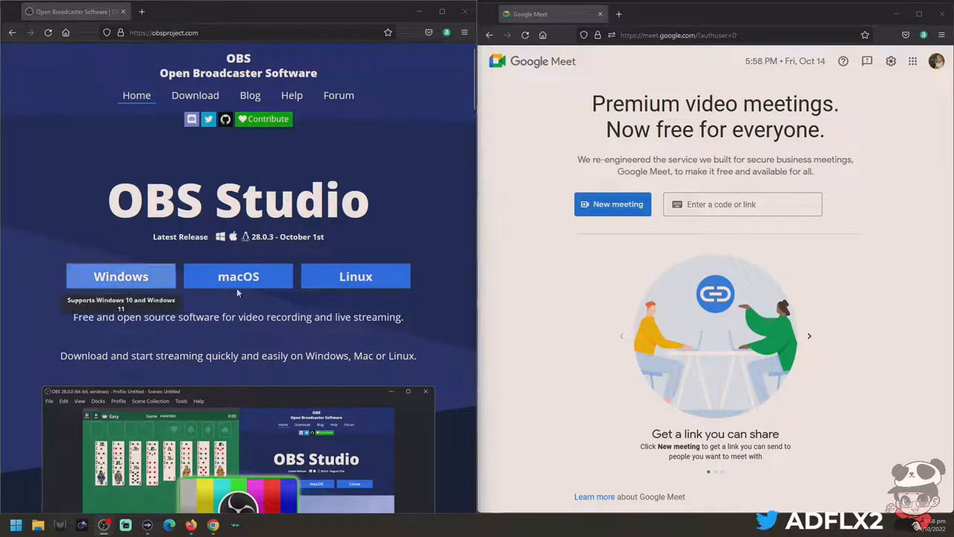
mouse_move(164, 296)
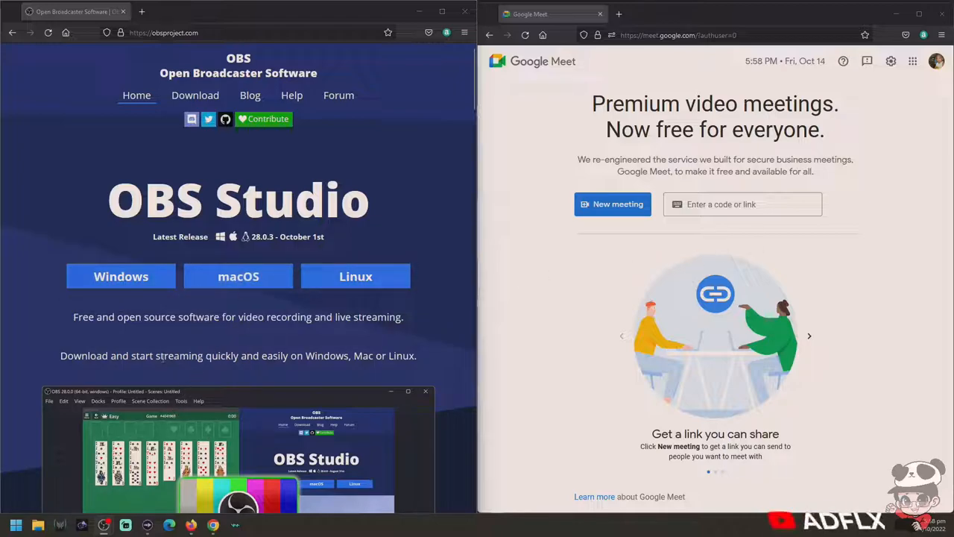
mouse_move(158, 305)
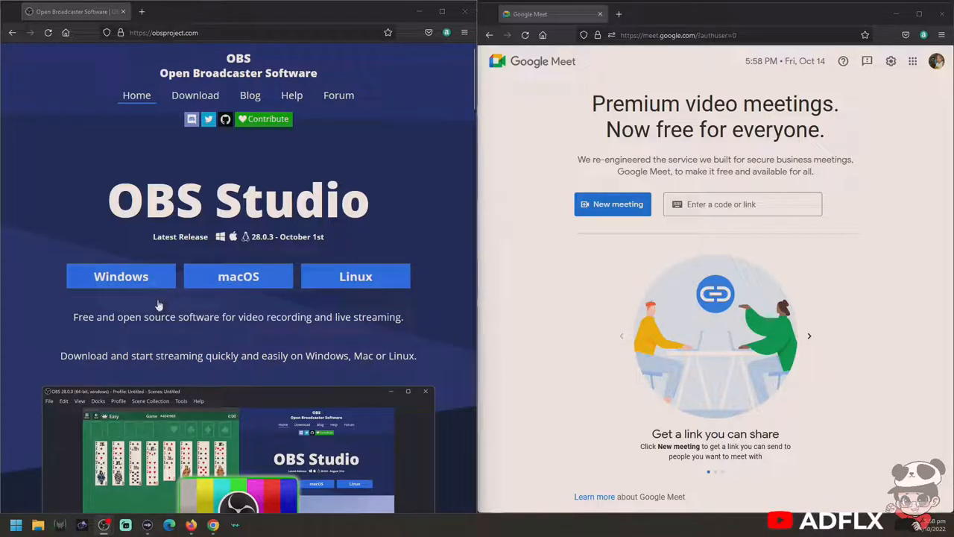
mouse_move(216, 301)
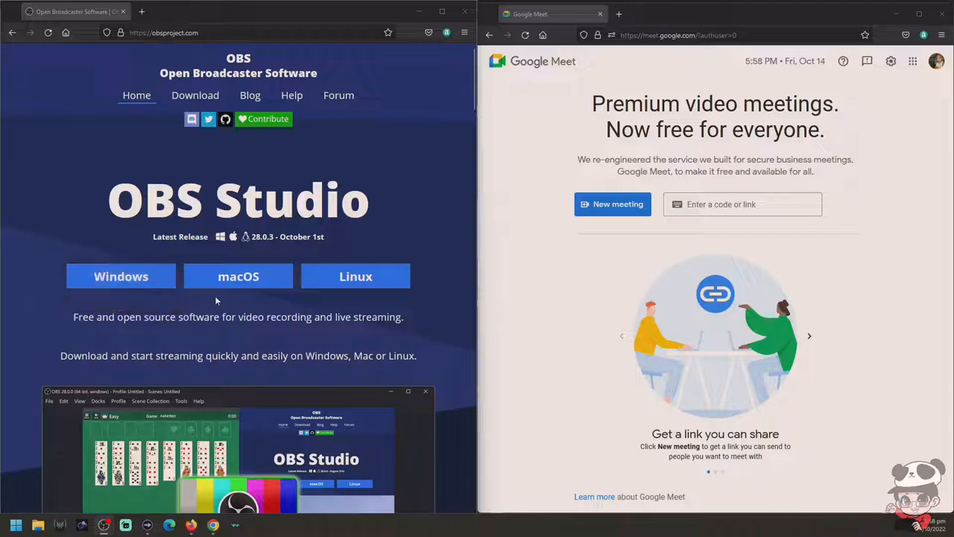
mouse_move(544, 331)
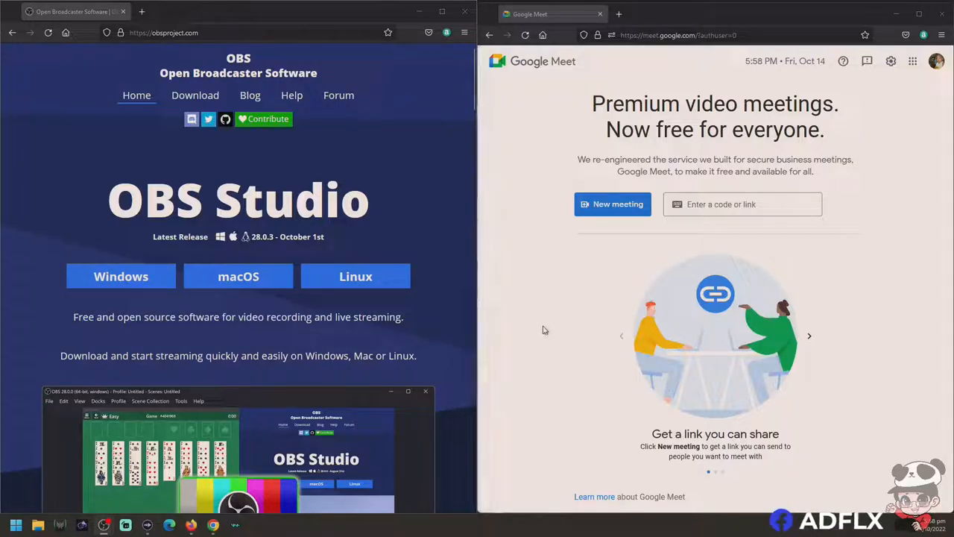
mouse_move(759, 93)
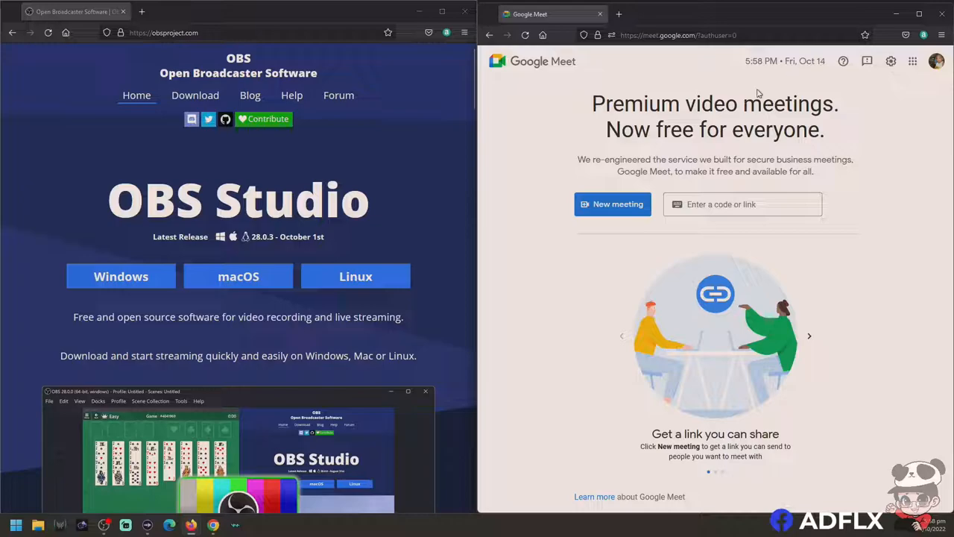
Glance at Meet's audio/video settings, then switch to the Audio Monitor forum tab.
left_click(912, 62)
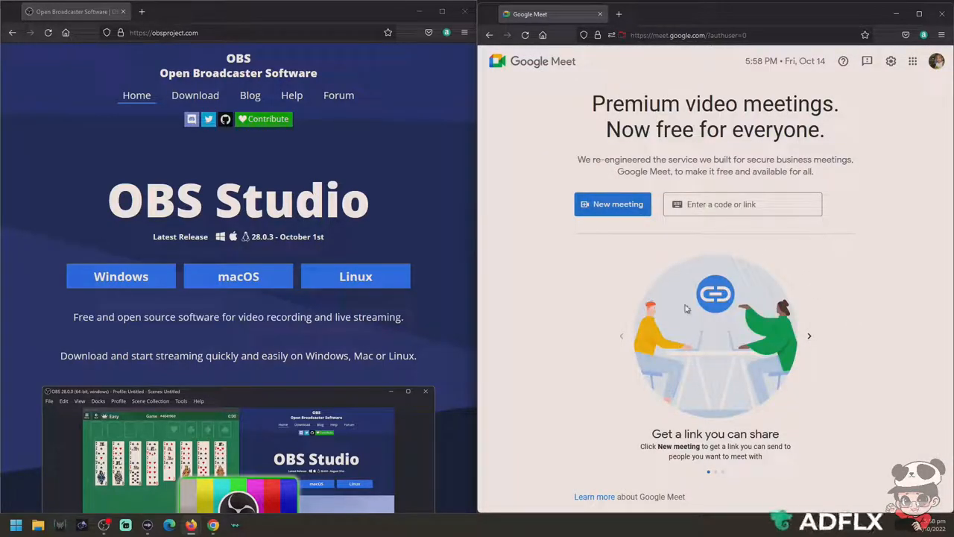
left_click(891, 62)
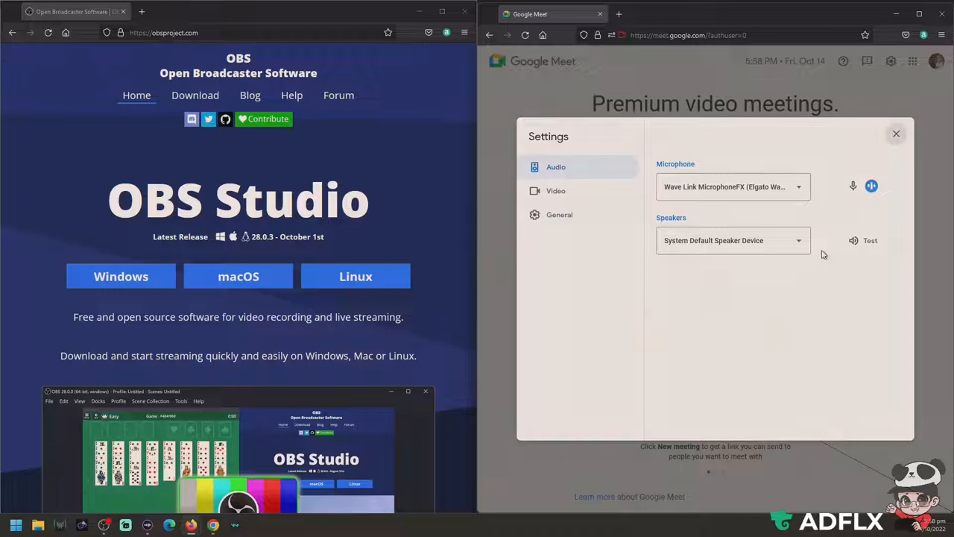
left_click(897, 134)
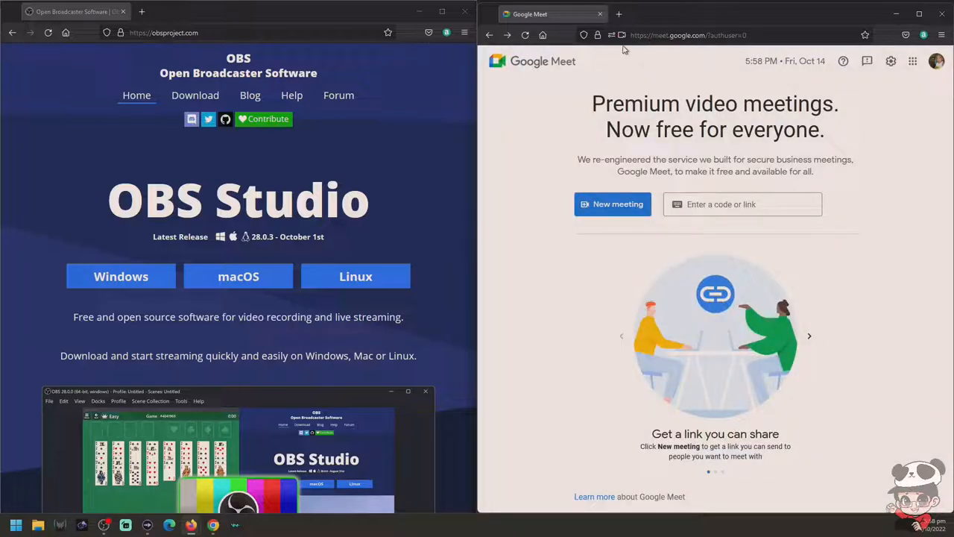
mouse_move(920, 165)
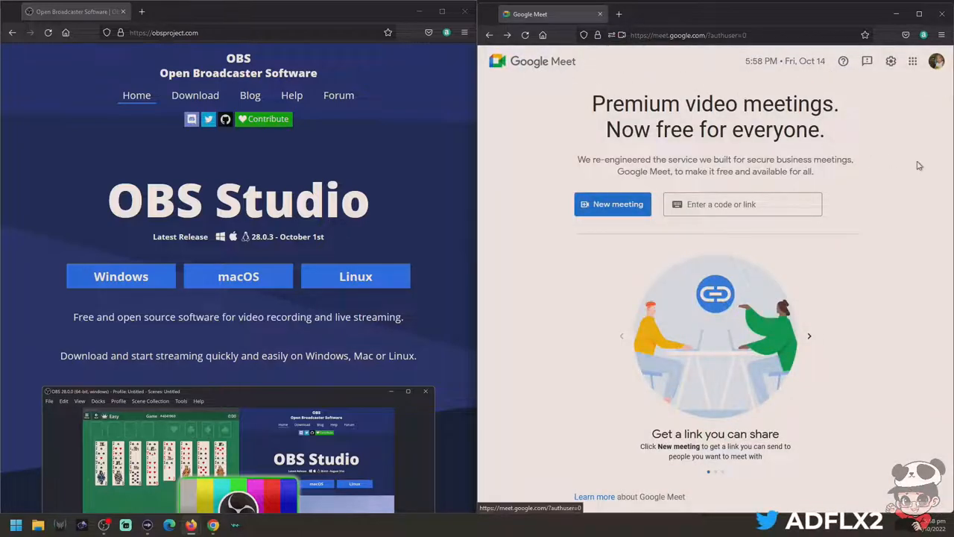
mouse_move(636, 182)
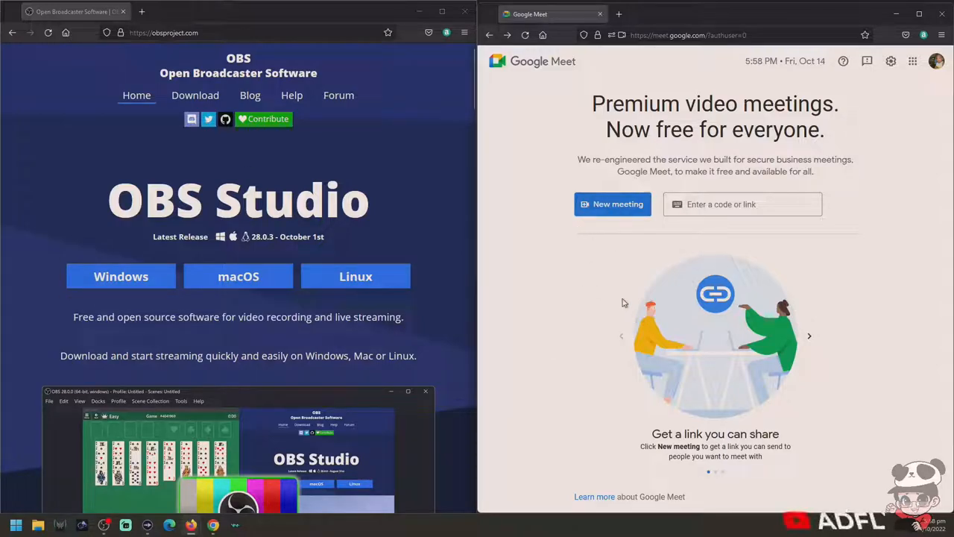
mouse_move(511, 298)
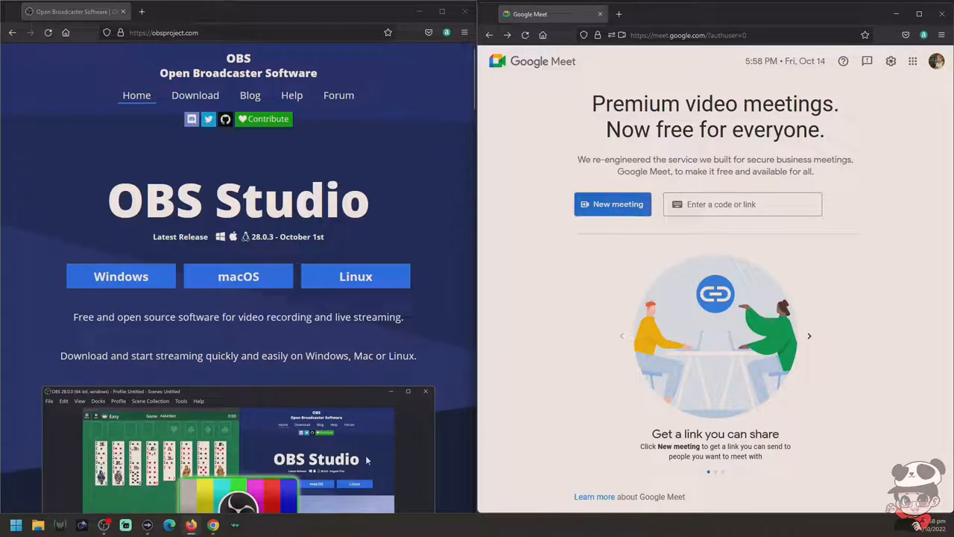
mouse_move(193, 522)
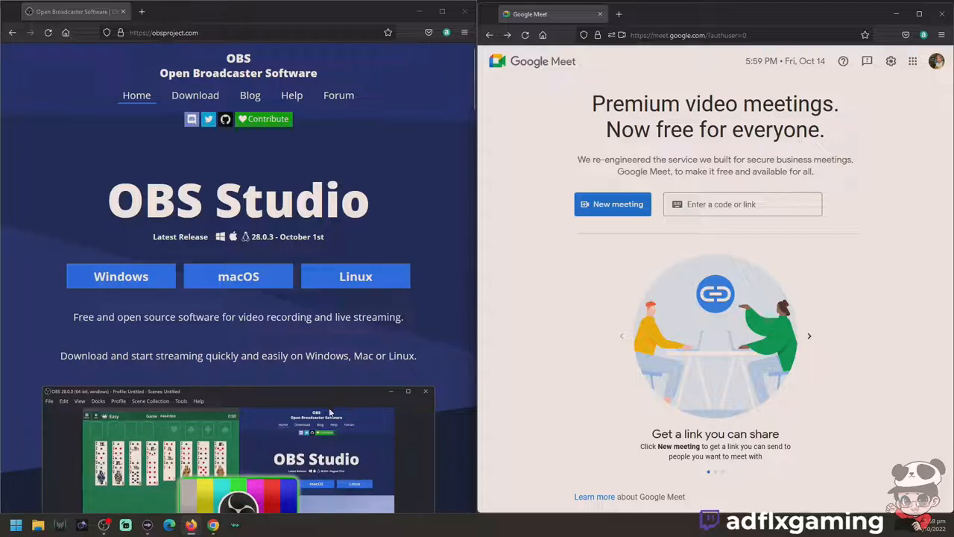
mouse_move(197, 524)
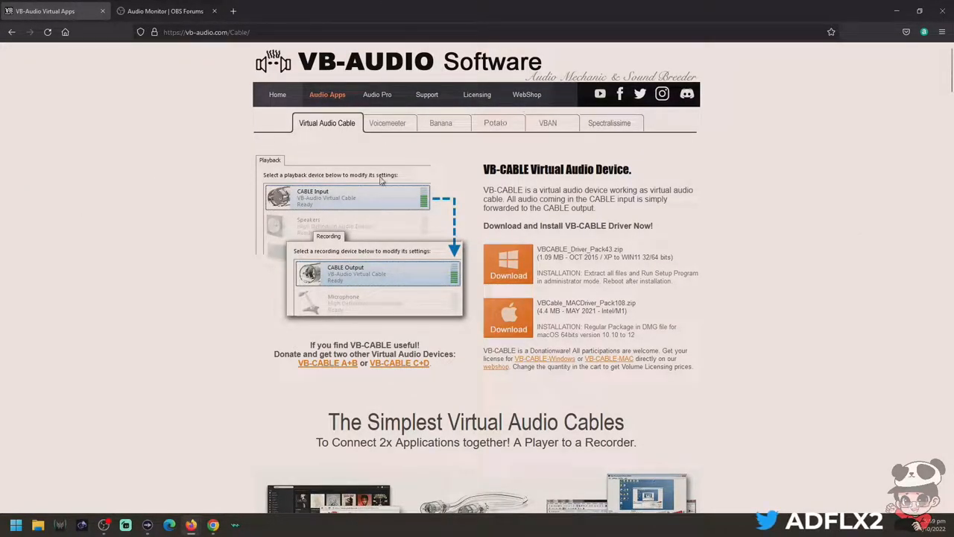
mouse_move(250, 114)
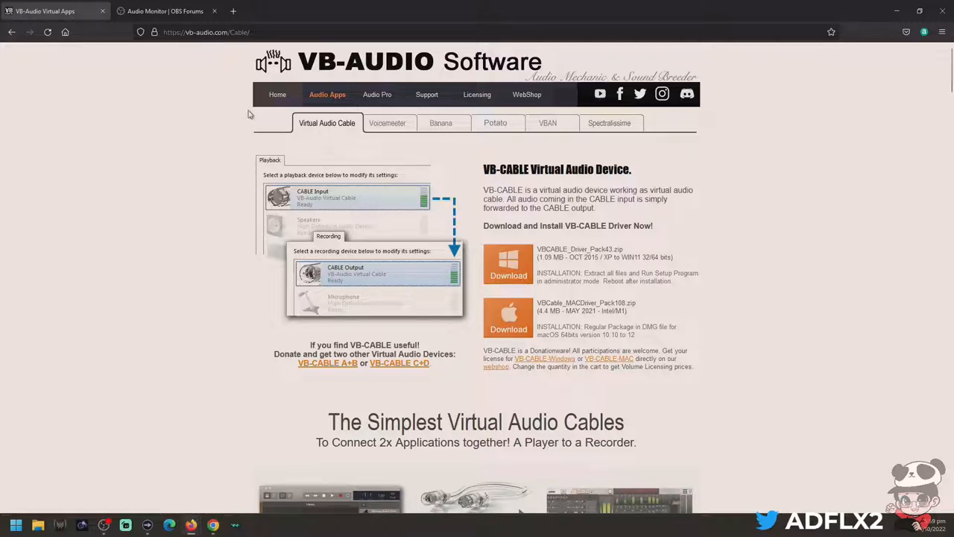
mouse_move(520, 220)
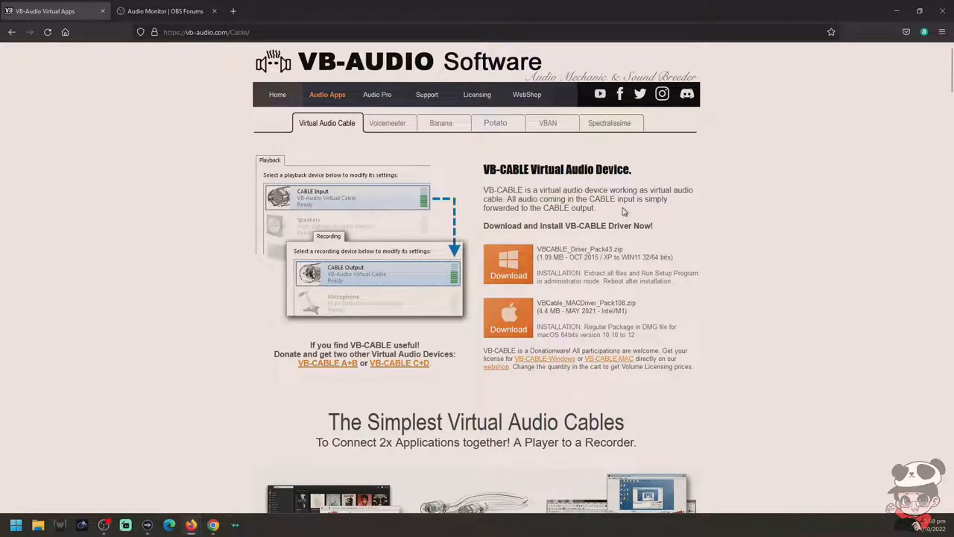
mouse_move(513, 316)
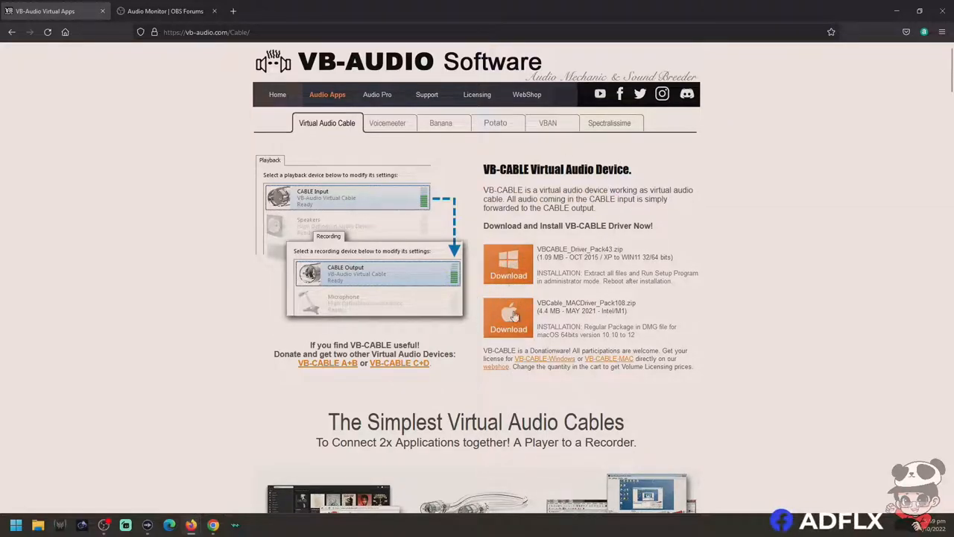
mouse_move(170, 20)
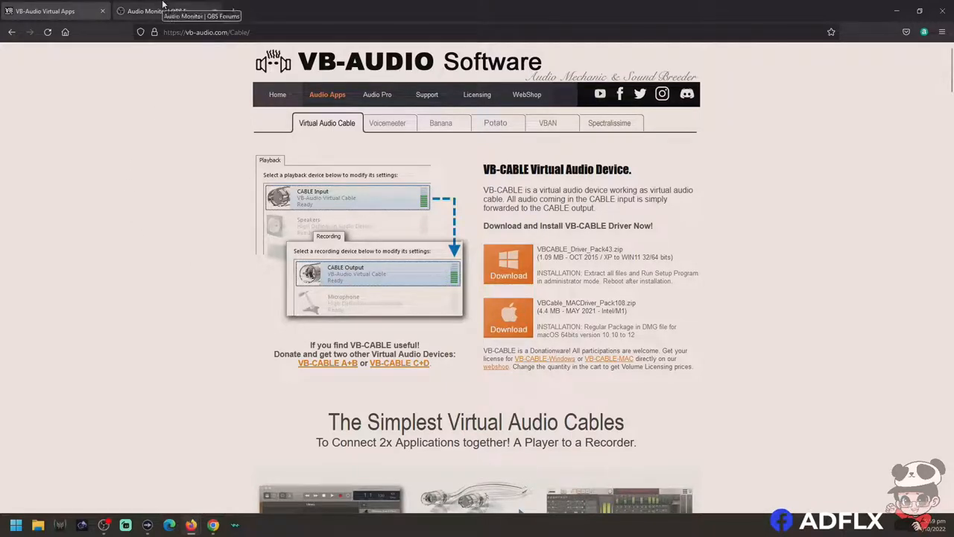
left_click(164, 12)
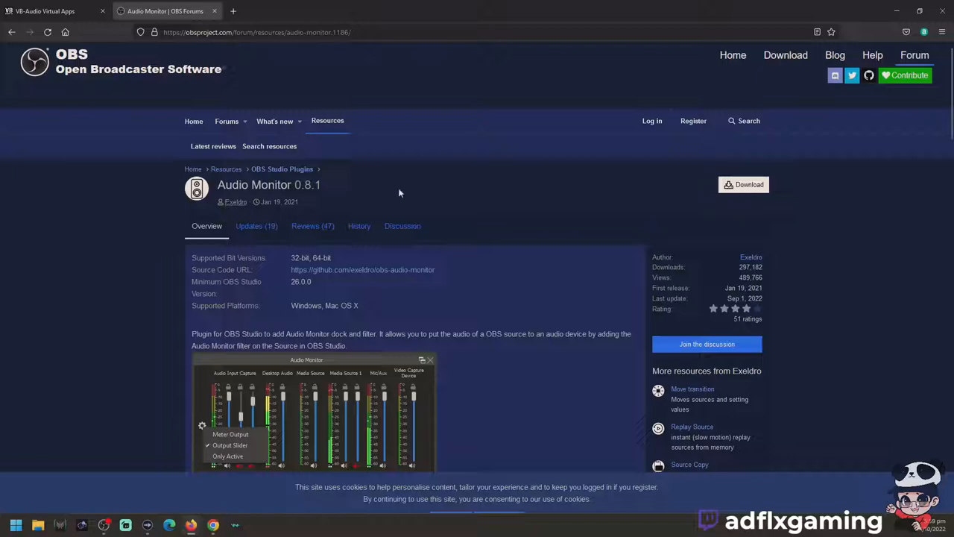
mouse_move(769, 202)
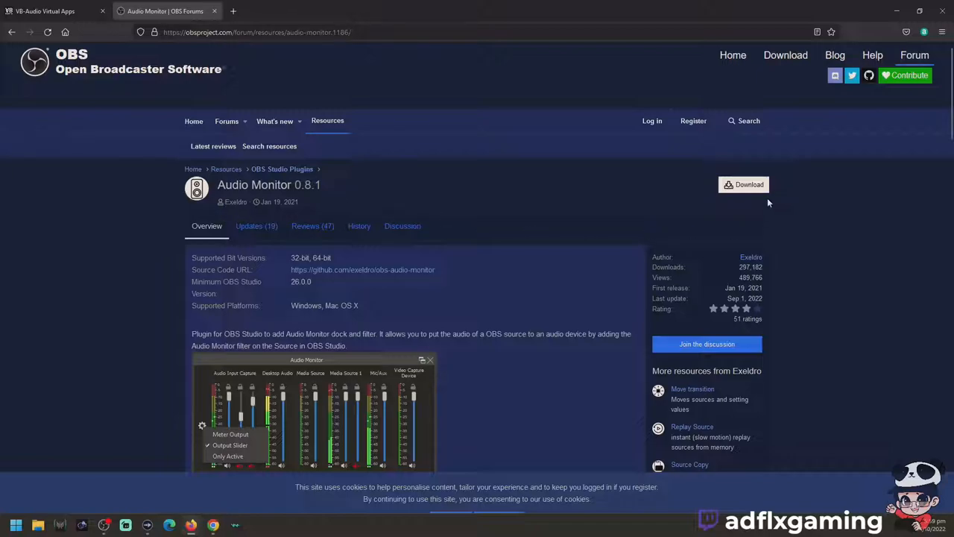
mouse_move(408, 187)
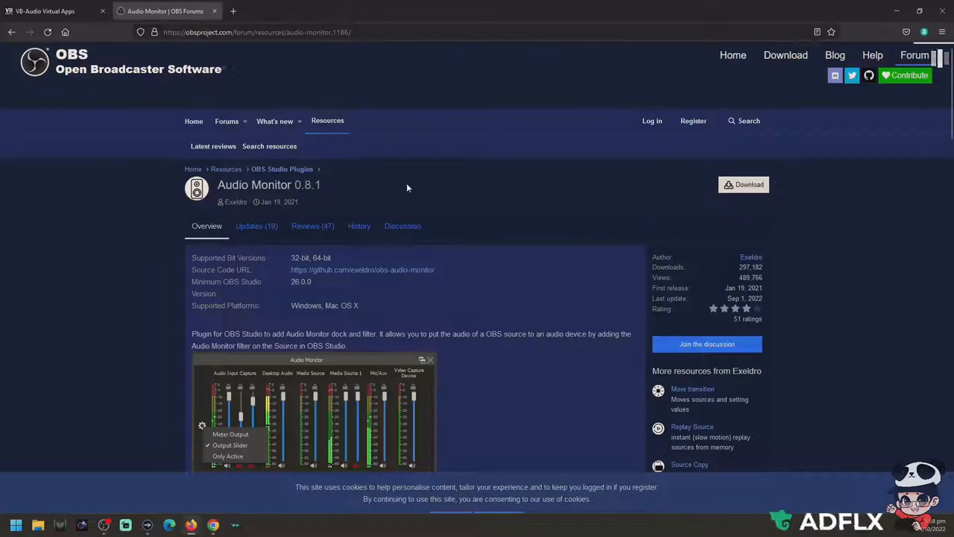
Open the Audio Monitor 0.8.1 download chooser with macOS and Windows packages.
left_click(744, 185)
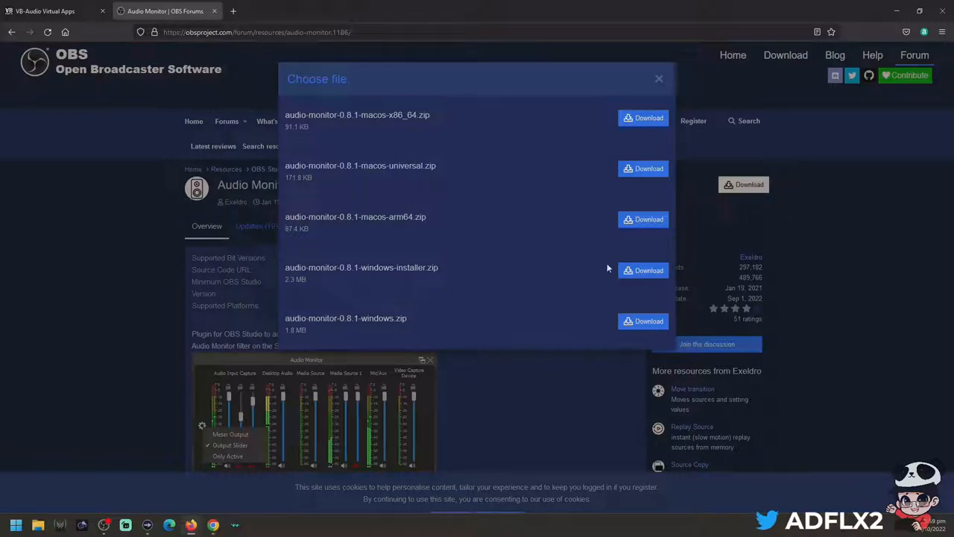
mouse_move(519, 226)
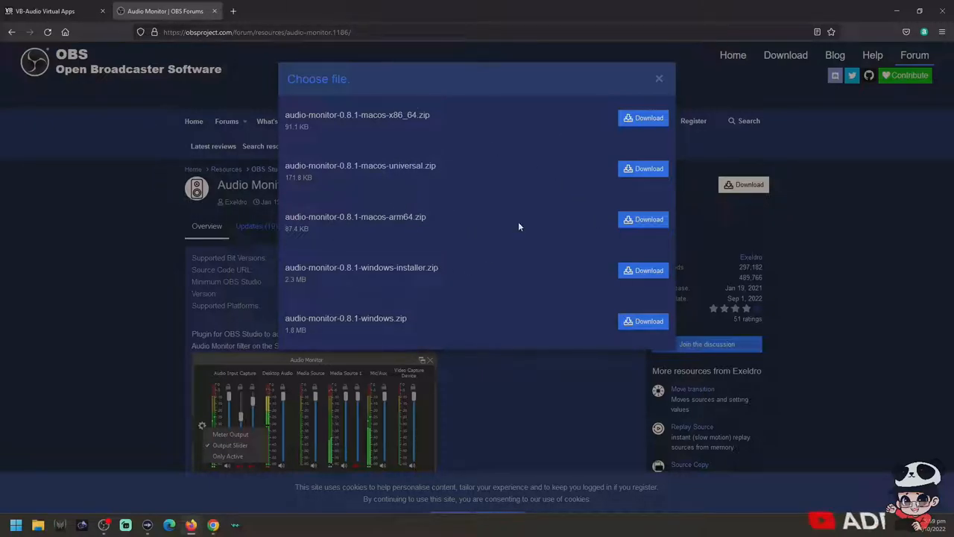
mouse_move(258, 466)
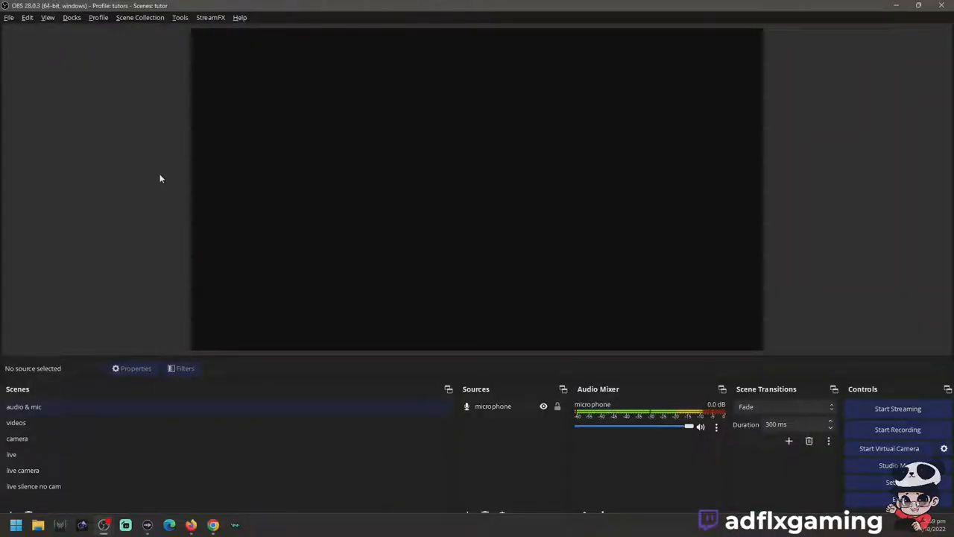
Run Tools > Auto-Configuration Wizard with 'I will only be using the virtual camera'.
left_click(177, 17)
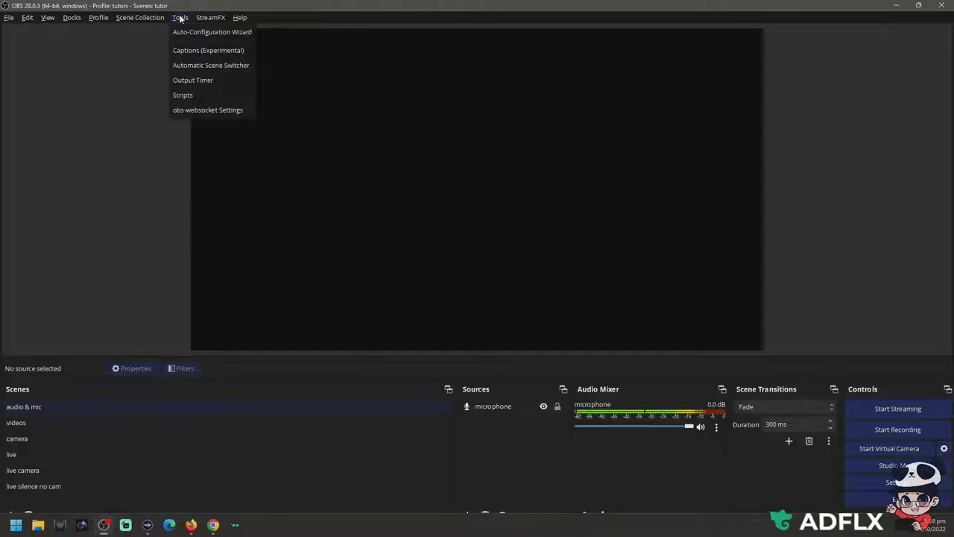
left_click(212, 31)
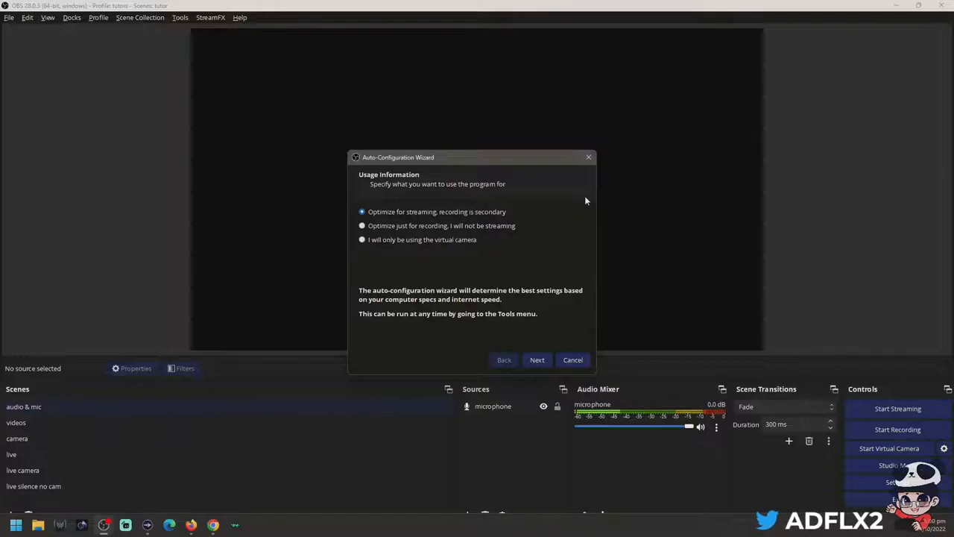
mouse_move(389, 259)
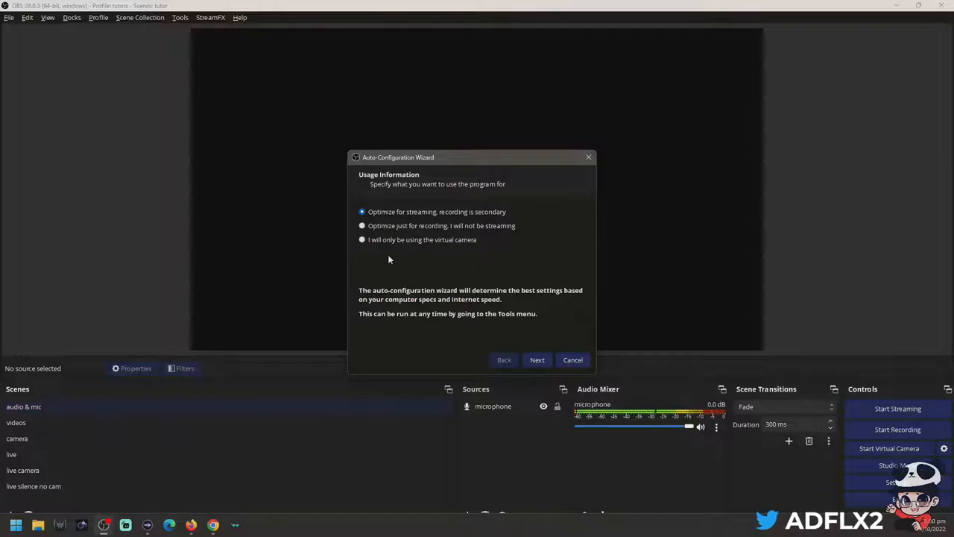
left_click(363, 240)
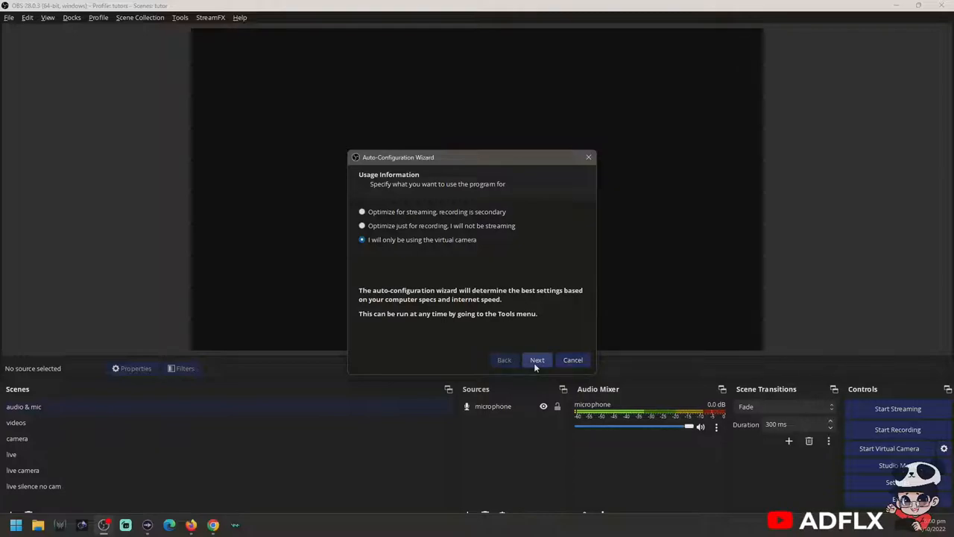
left_click(537, 359)
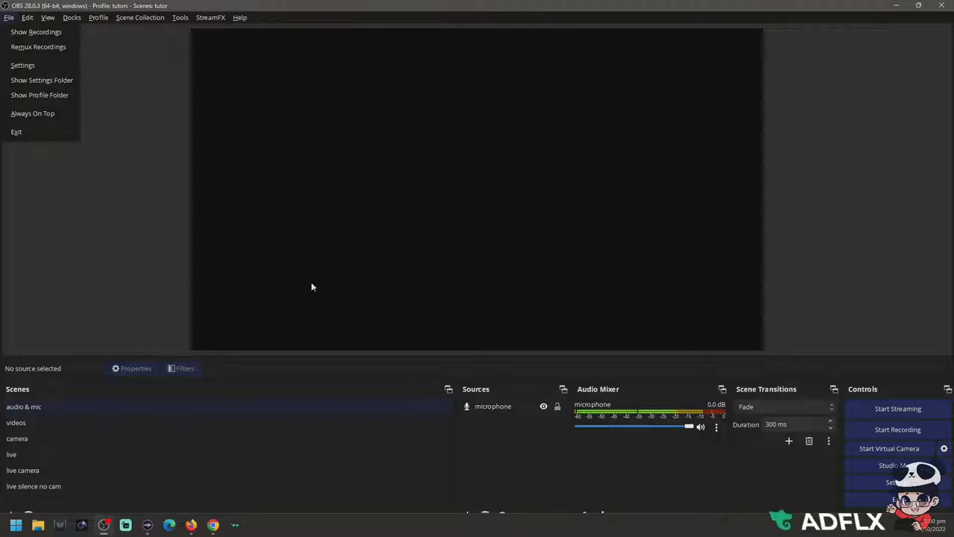
mouse_move(182, 70)
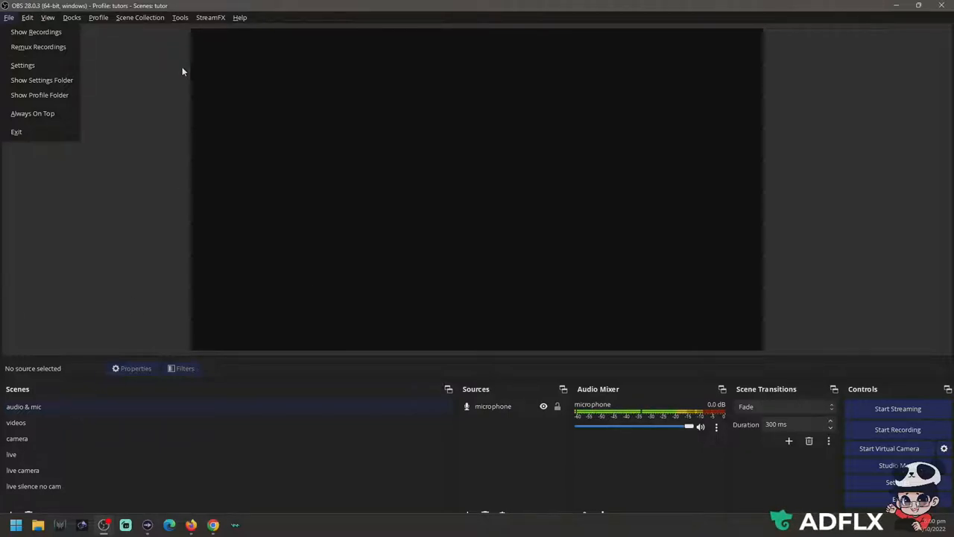
mouse_move(105, 323)
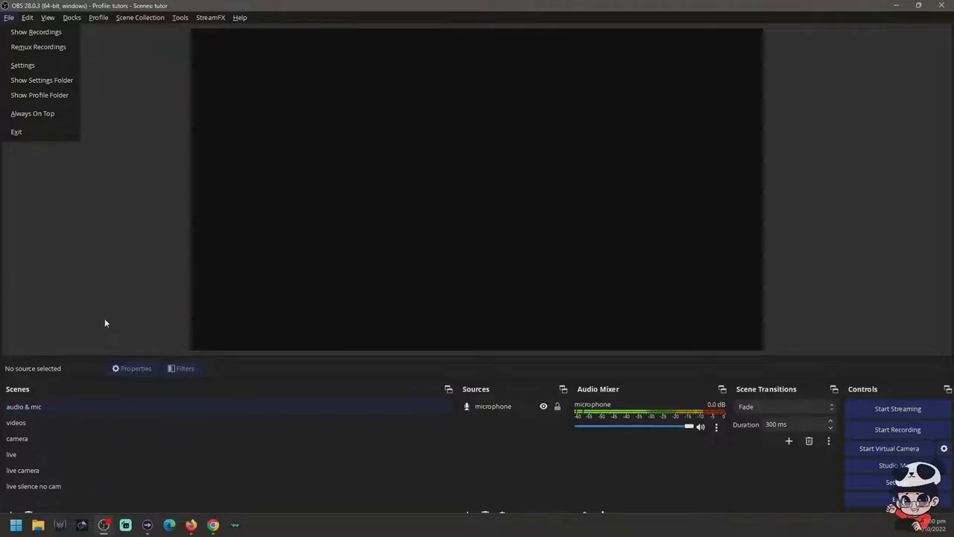
mouse_move(107, 308)
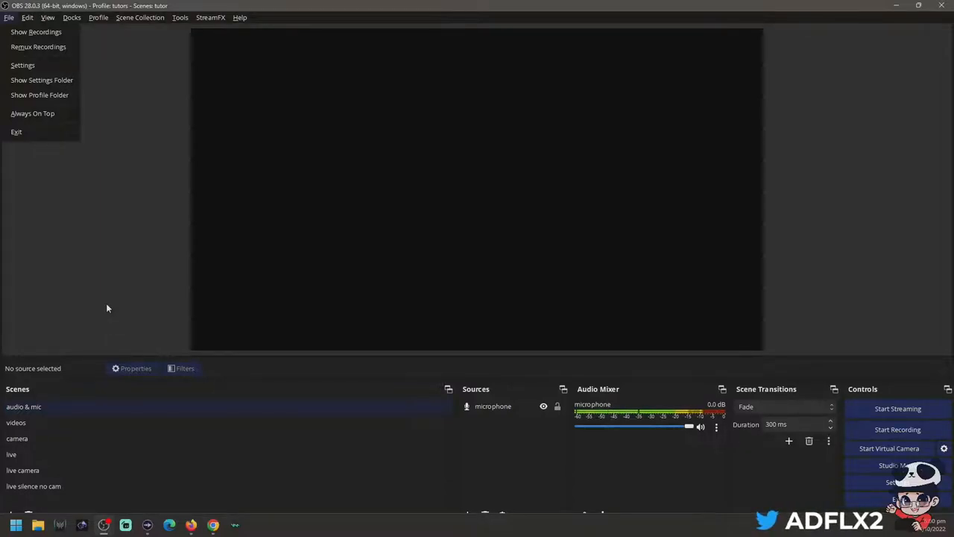
left_click(257, 268)
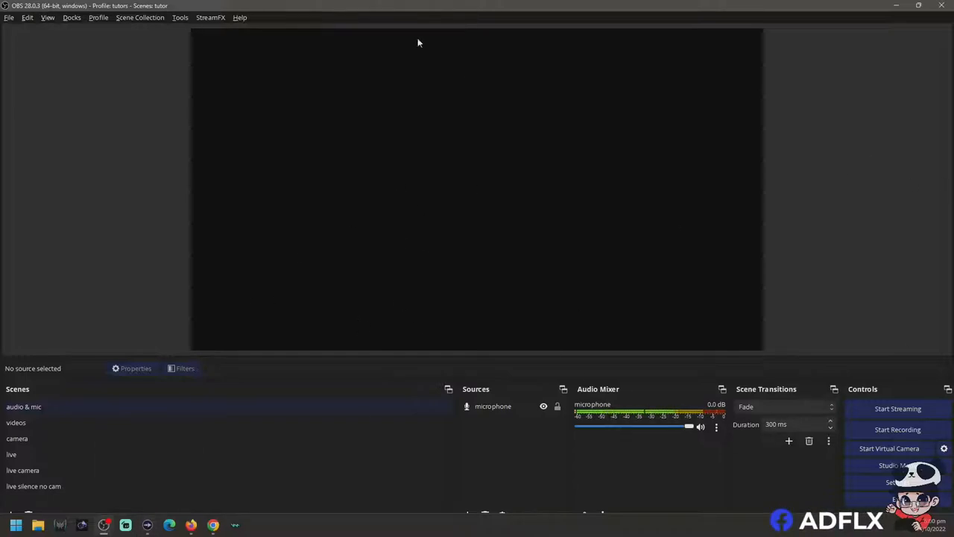
mouse_move(163, 279)
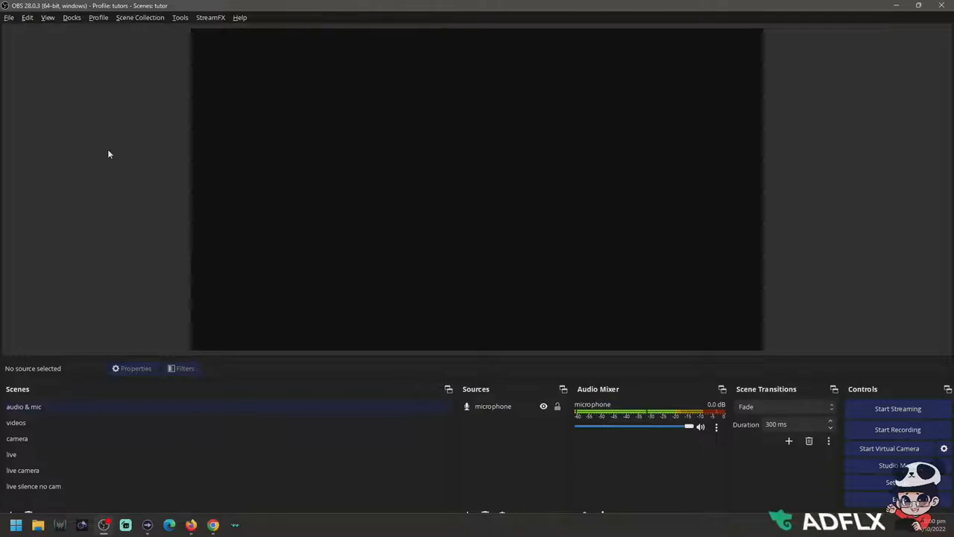
mouse_move(81, 307)
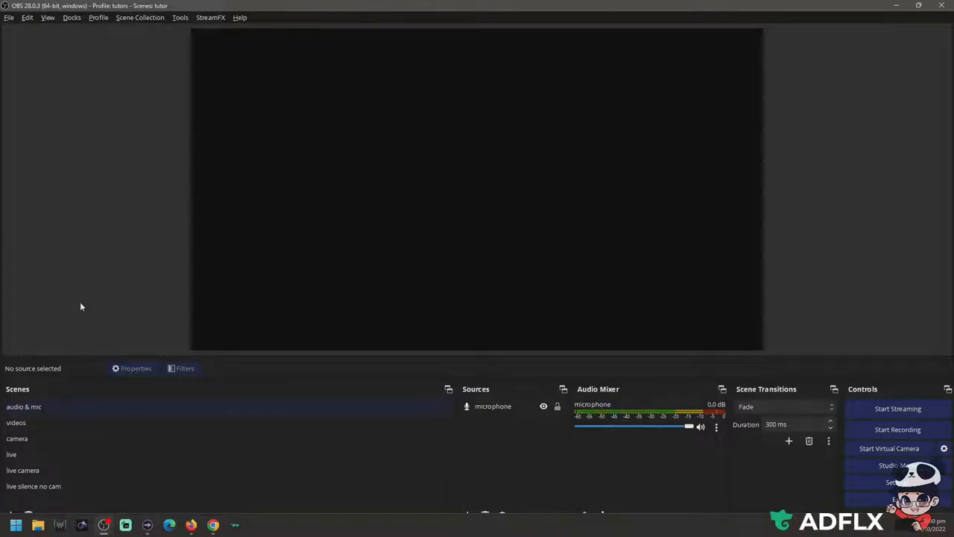
mouse_move(133, 308)
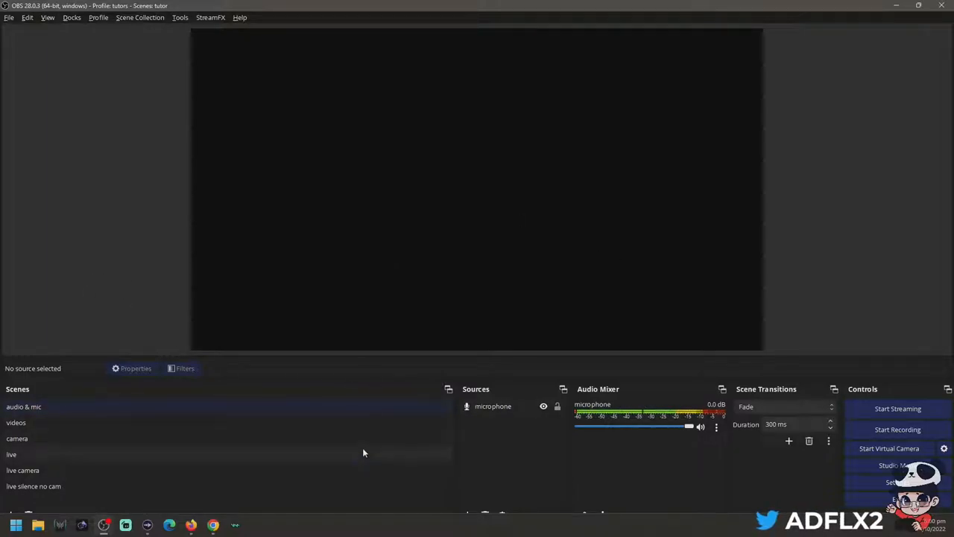
mouse_move(113, 451)
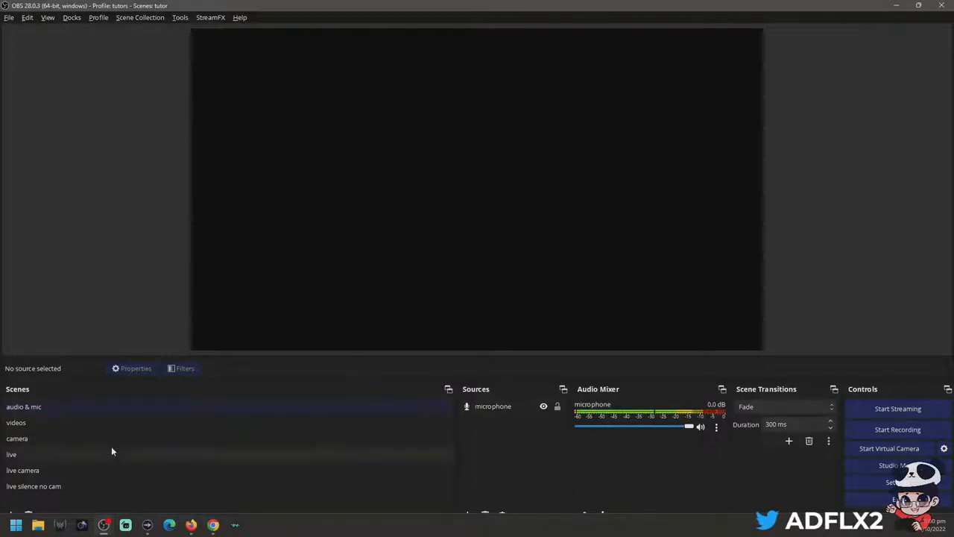
mouse_move(94, 412)
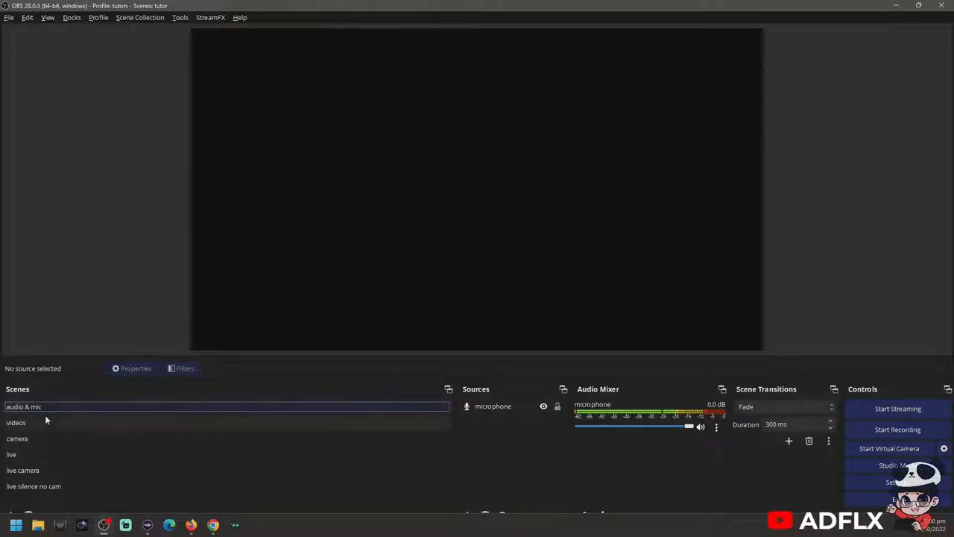
mouse_move(56, 411)
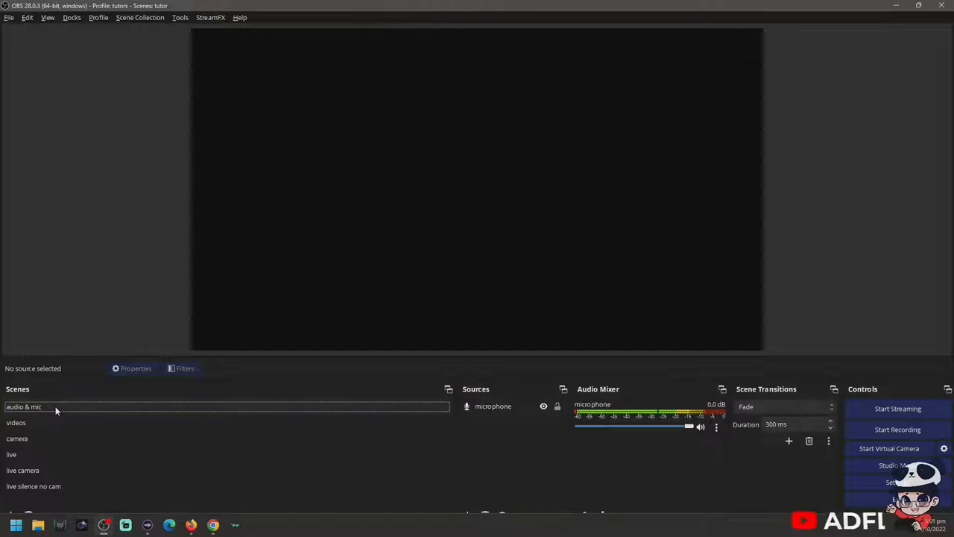
left_click(16, 422)
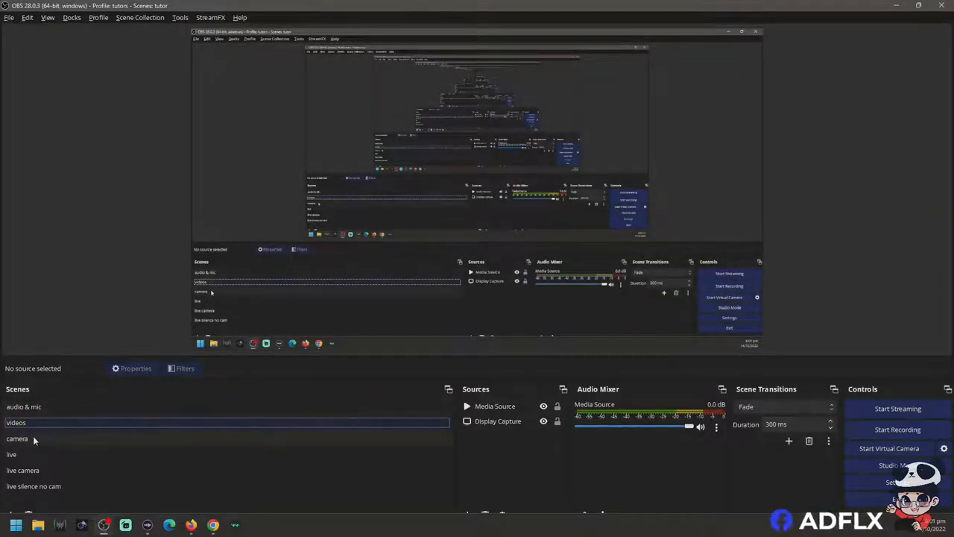
left_click(16, 439)
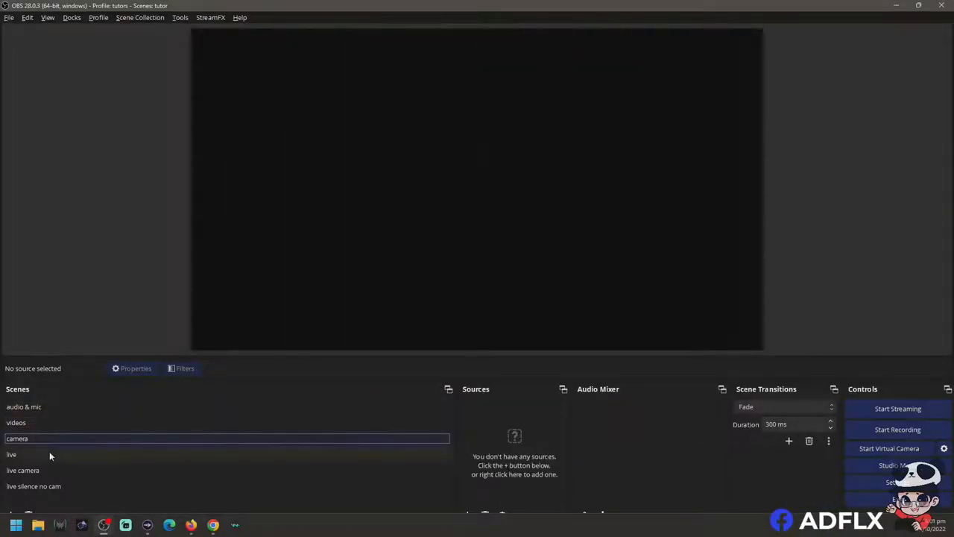
left_click(33, 486)
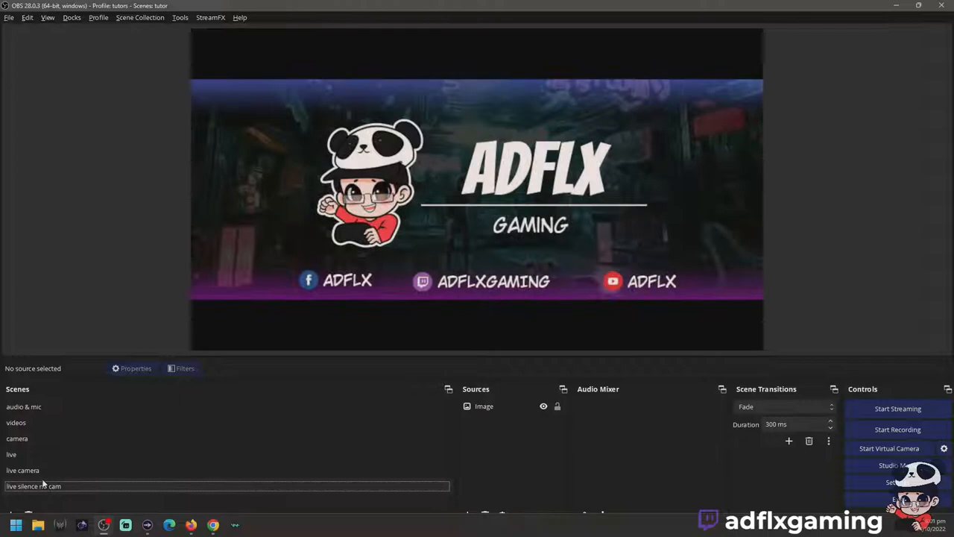
left_click(23, 407)
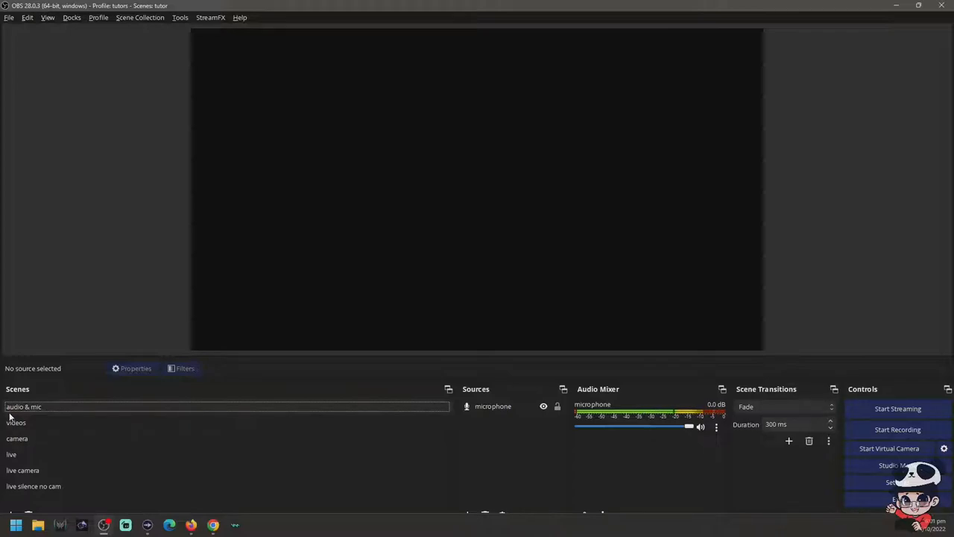
left_click(492, 406)
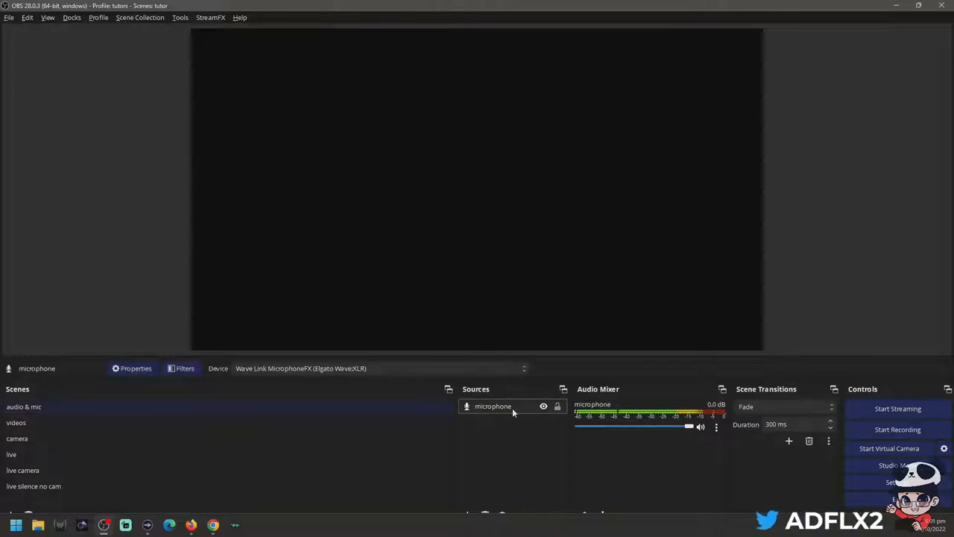
mouse_move(449, 519)
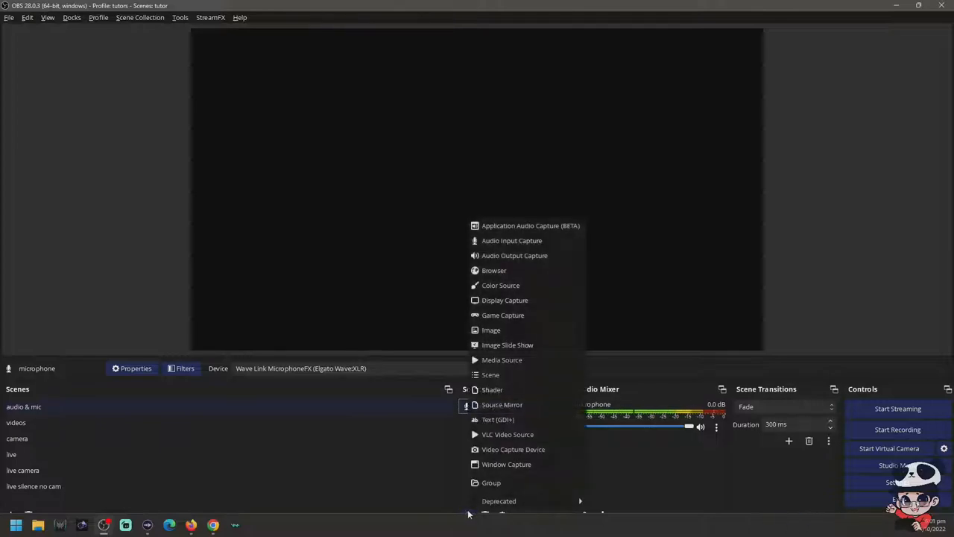
mouse_move(523, 244)
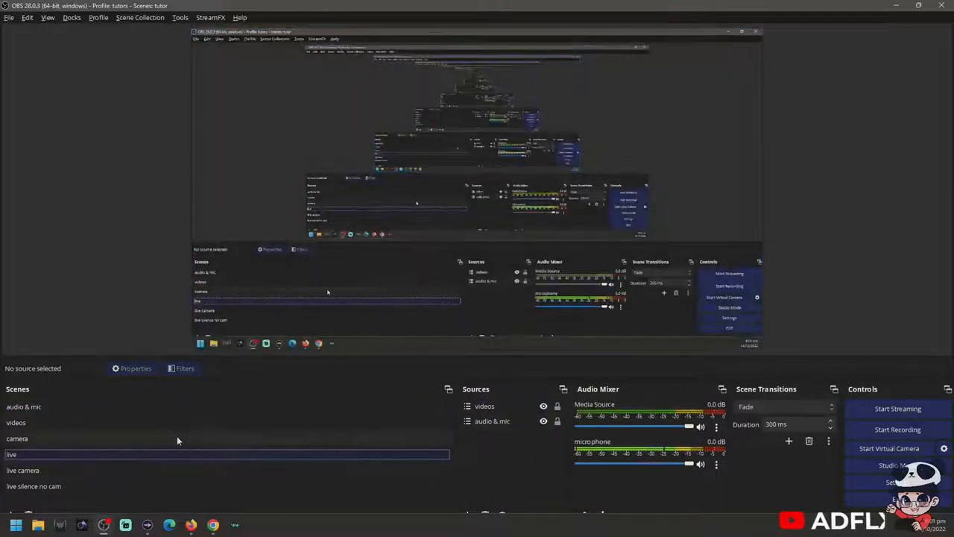
left_click(23, 406)
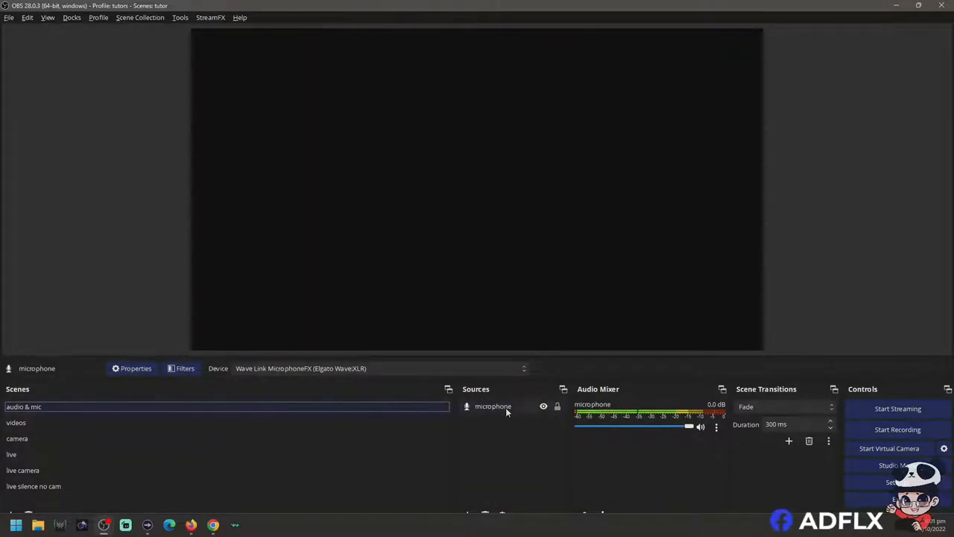
left_click(132, 368)
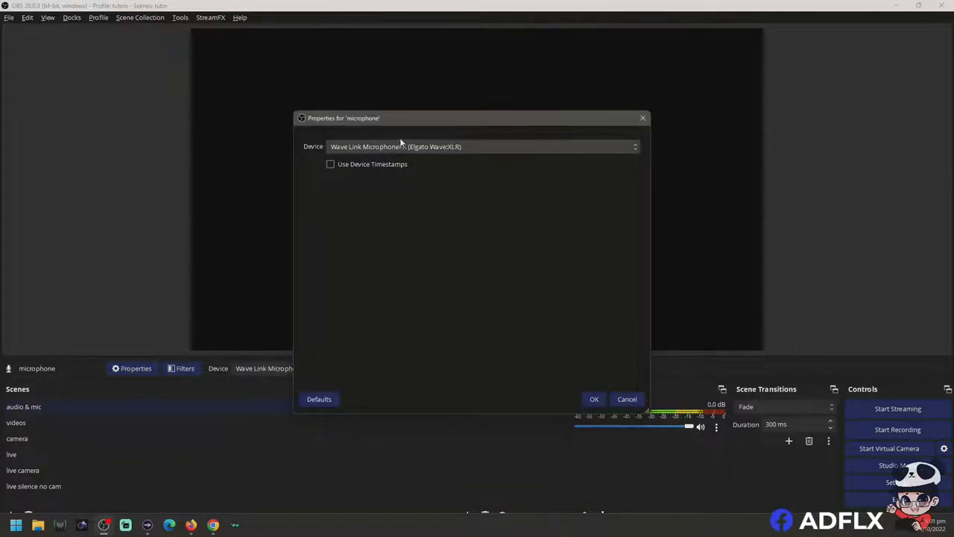
mouse_move(458, 367)
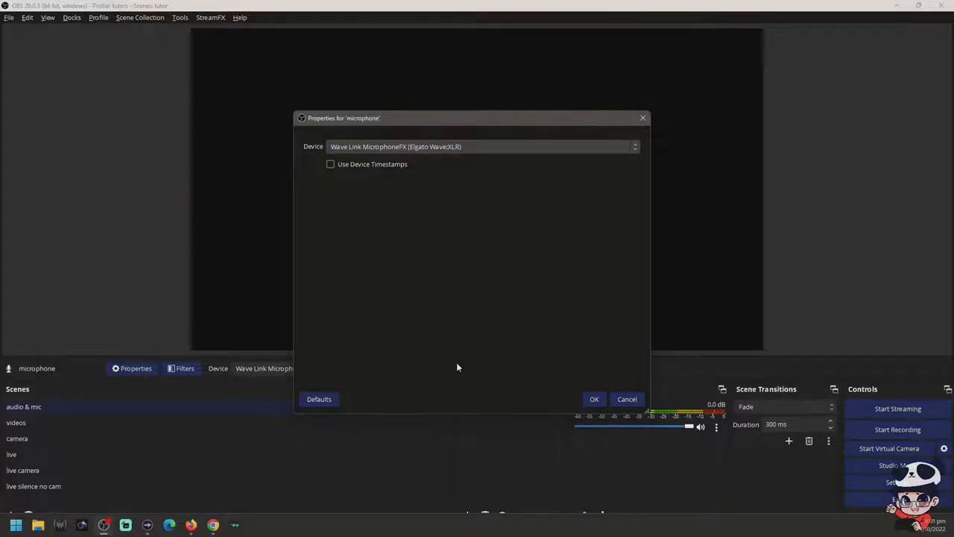
left_click(594, 399)
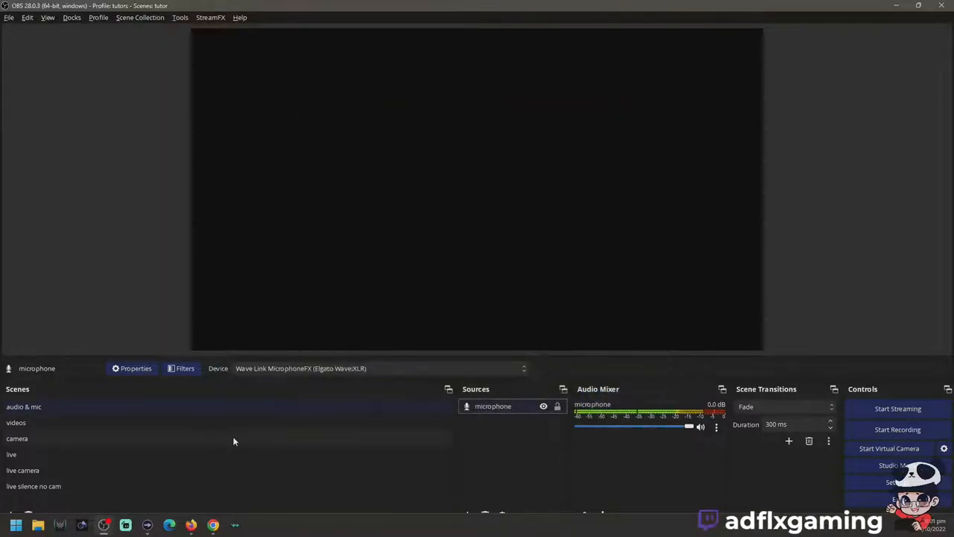
left_click(16, 422)
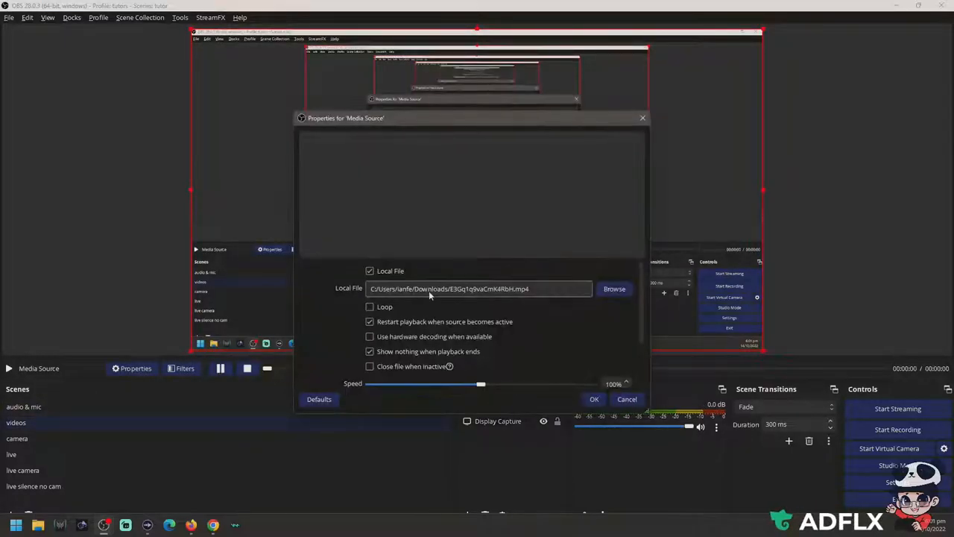
Inspect the videos scene's Media Source local file via Browse, then close the picker.
left_click(614, 288)
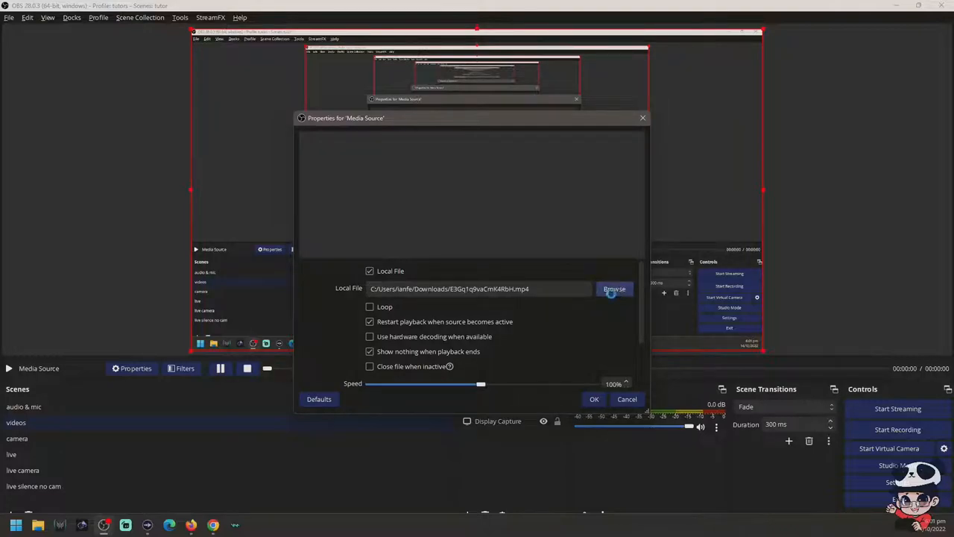
left_click(614, 289)
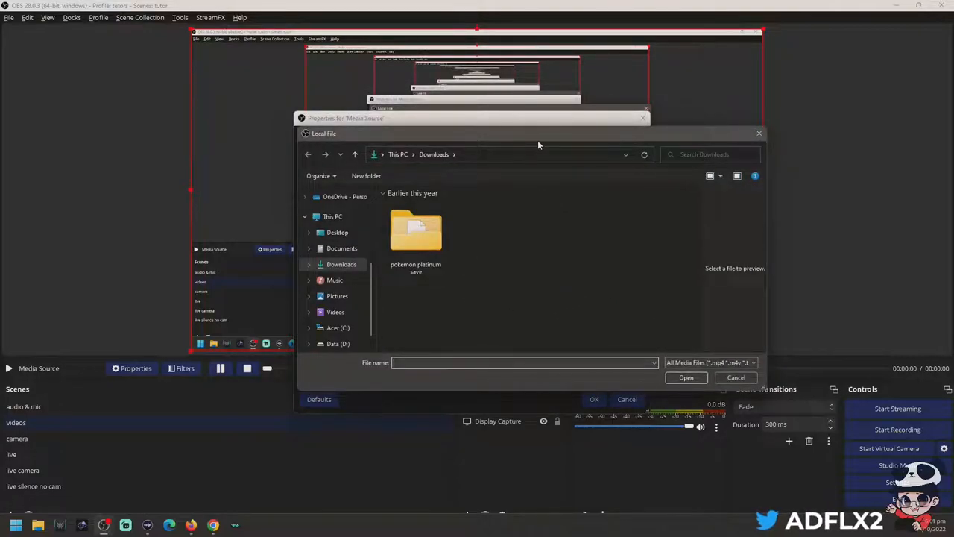
left_click(686, 378)
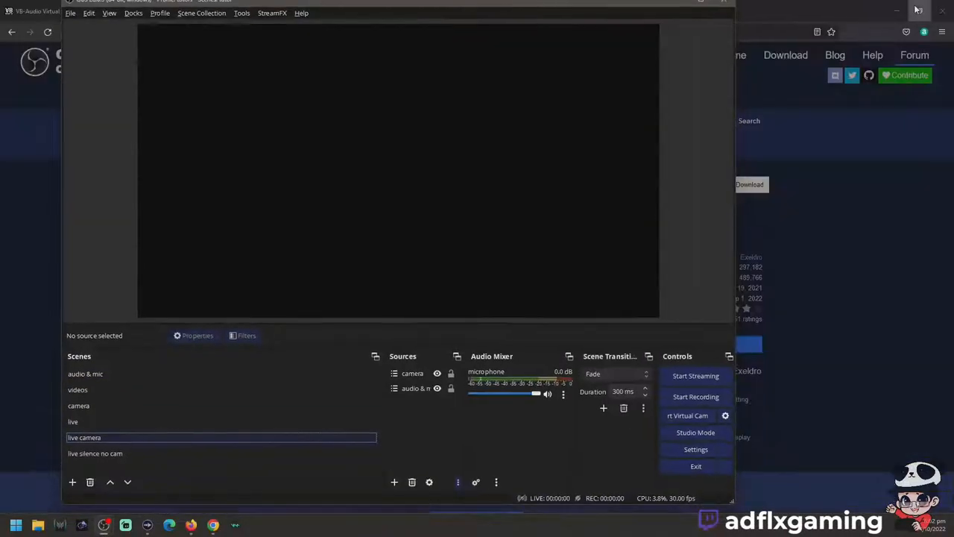
Maximize OBS and view the audio & mic, videos, then empty camera scenes.
left_click(918, 10)
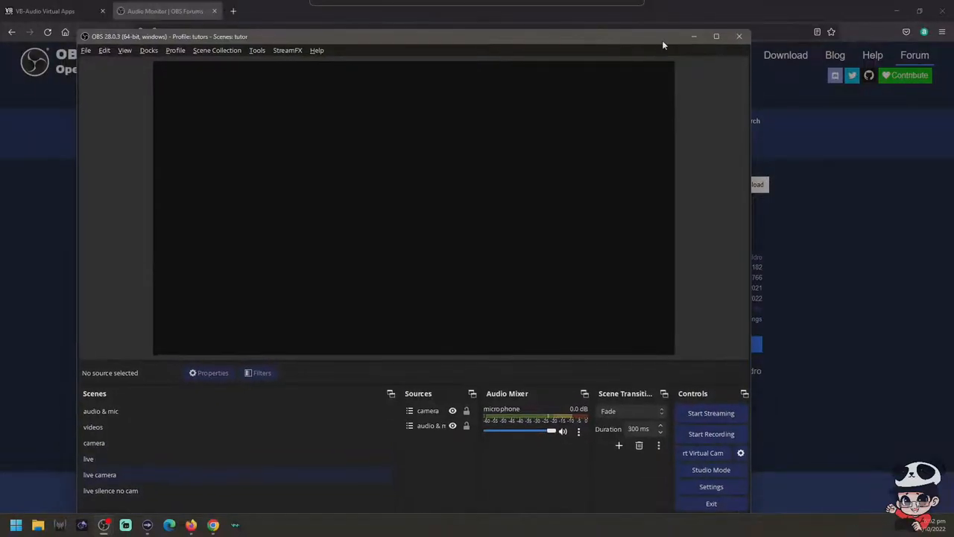
left_click(714, 36)
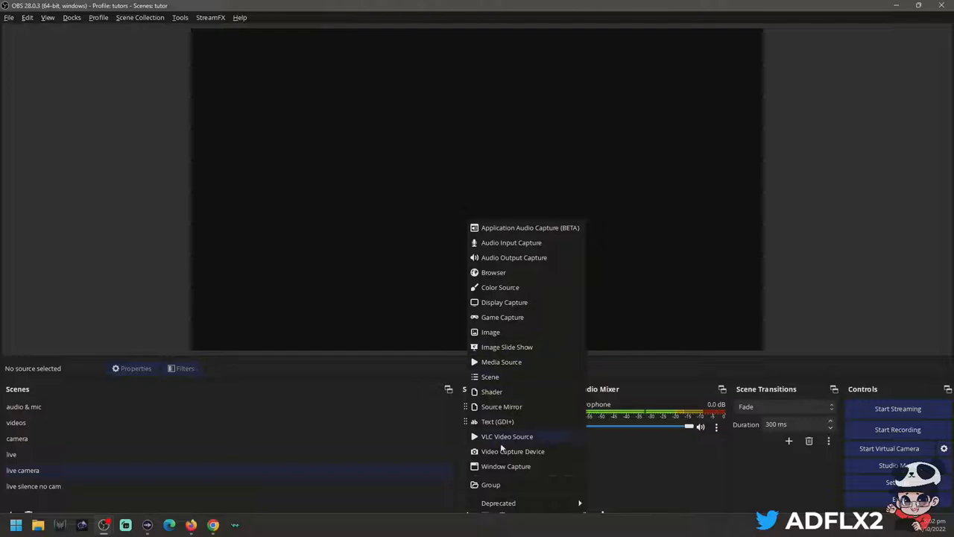
mouse_move(521, 361)
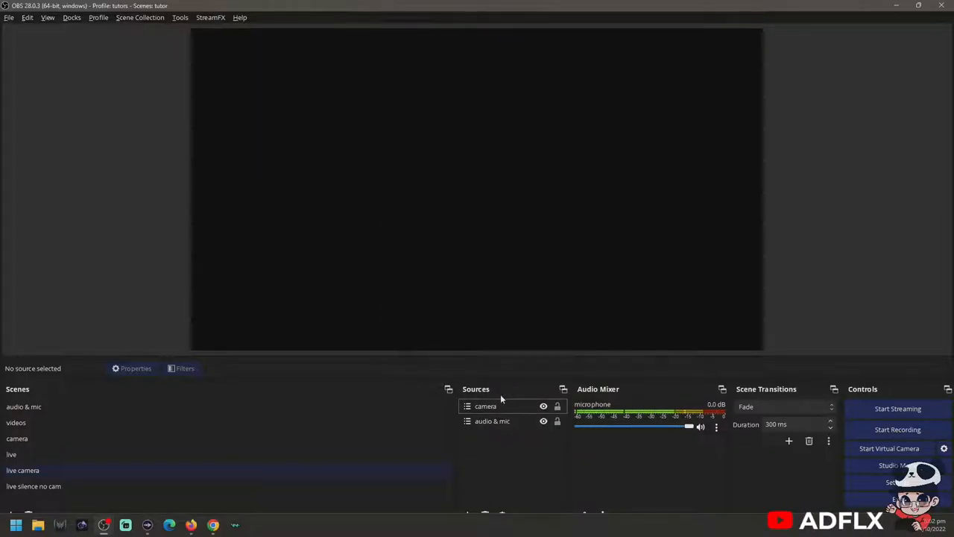
left_click(23, 406)
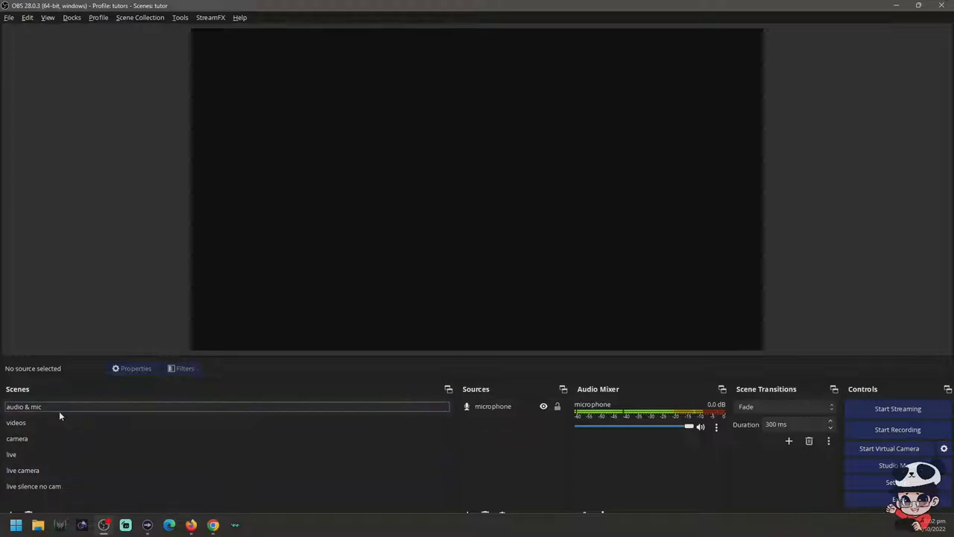
left_click(16, 422)
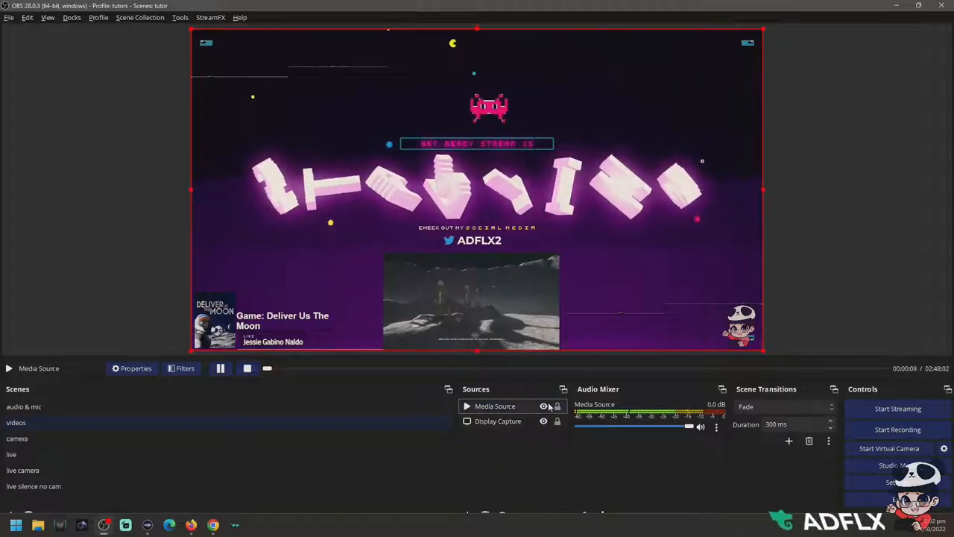
left_click(17, 438)
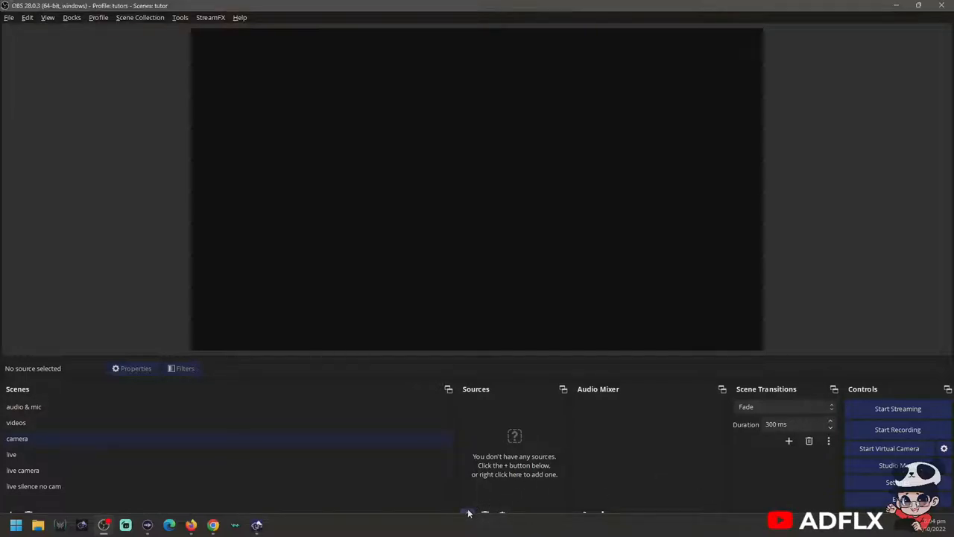
Add a Video Capture Device using Animaze Virtual Camera to the camera scene.
left_click(469, 512)
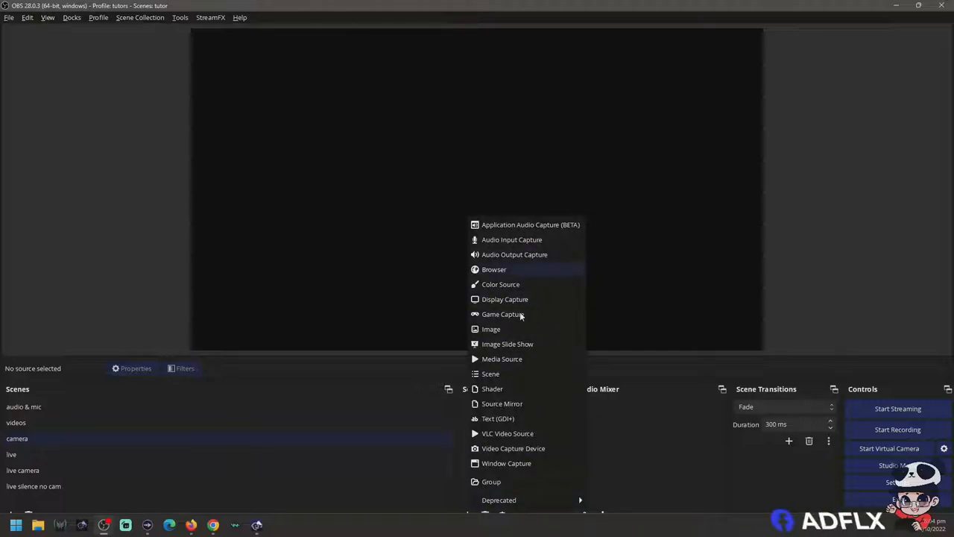
mouse_move(513, 453)
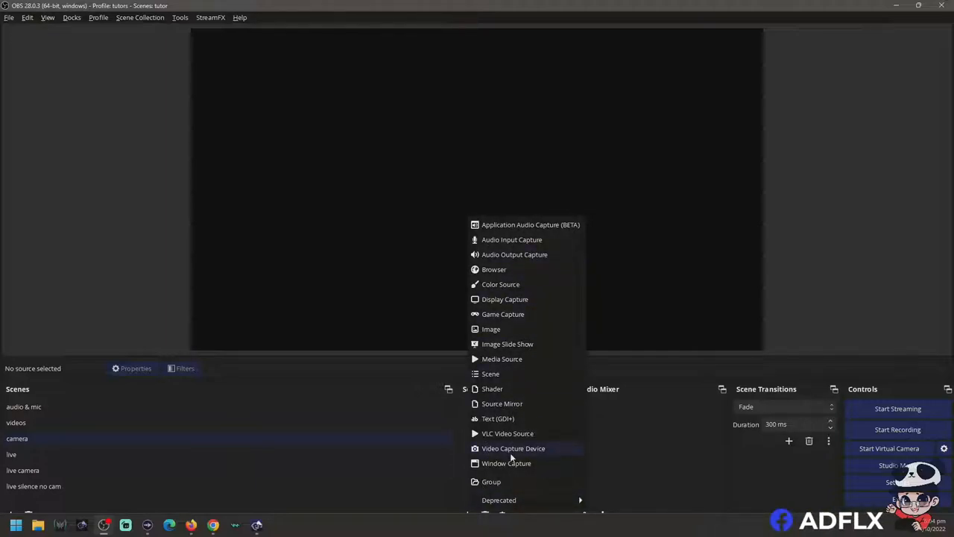
left_click(513, 448)
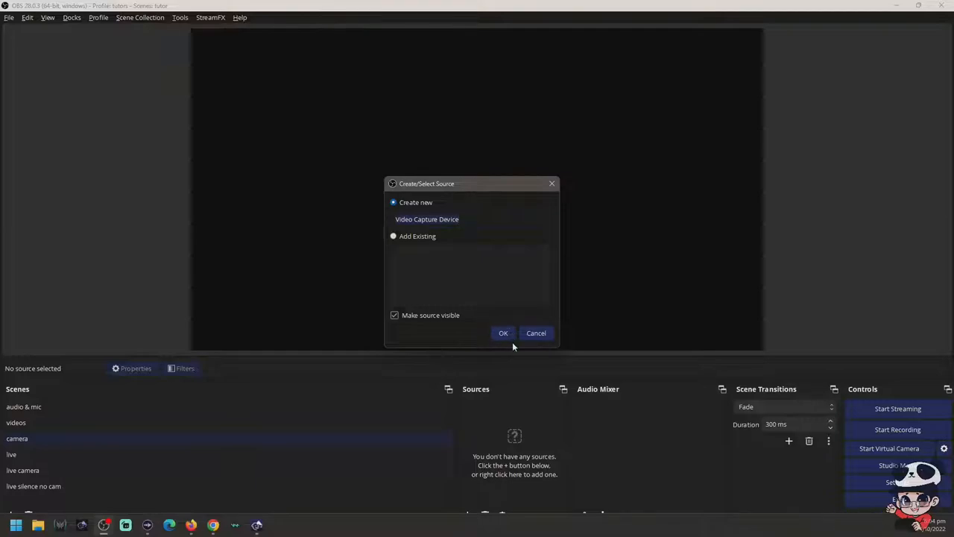
left_click(503, 333)
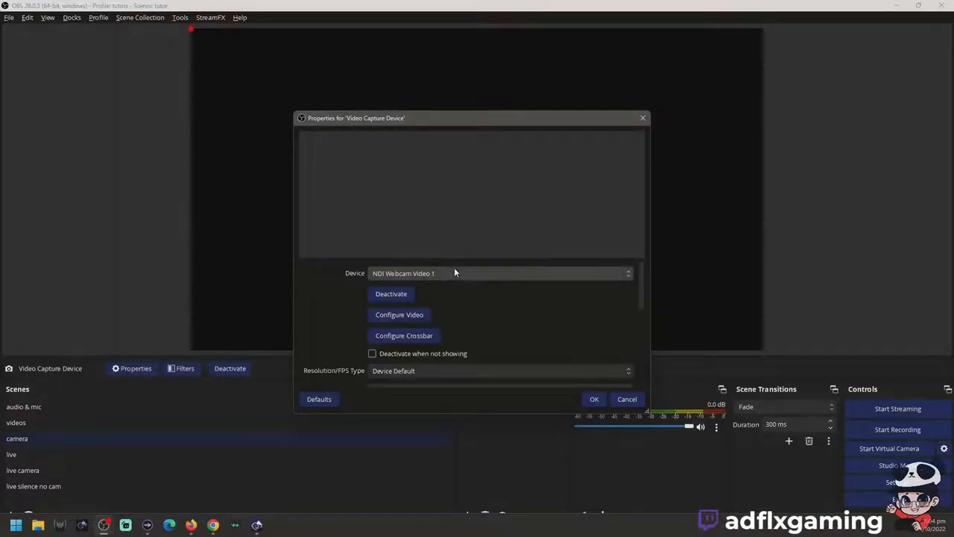
left_click(498, 273)
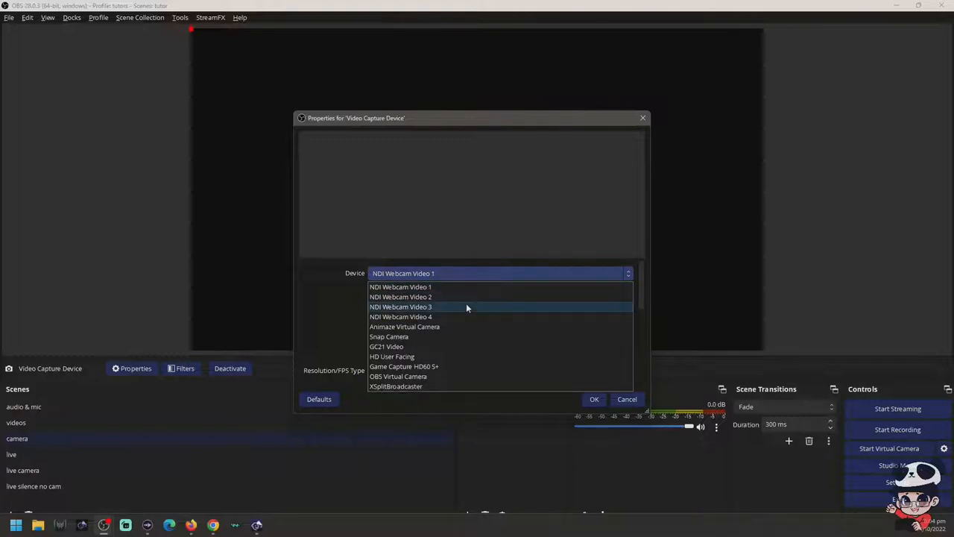
left_click(404, 326)
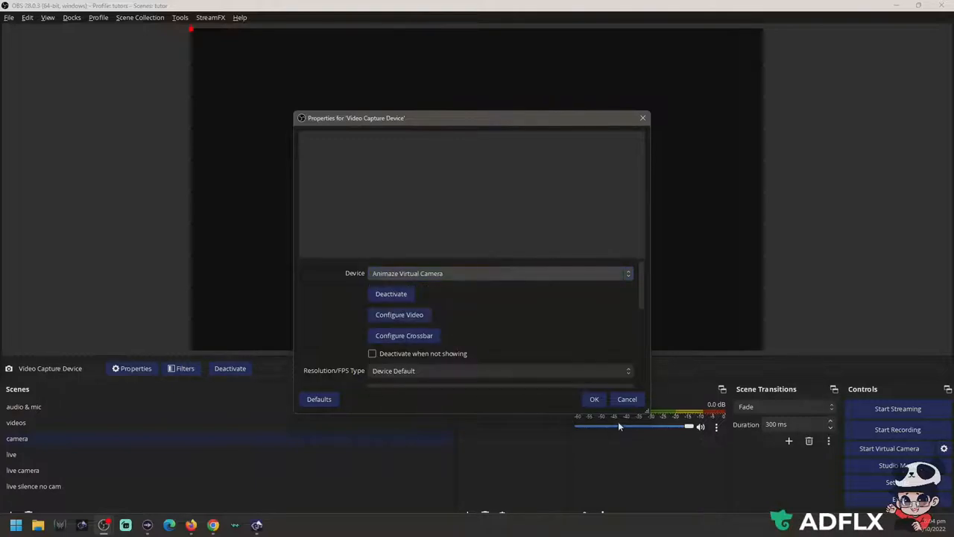
left_click(594, 399)
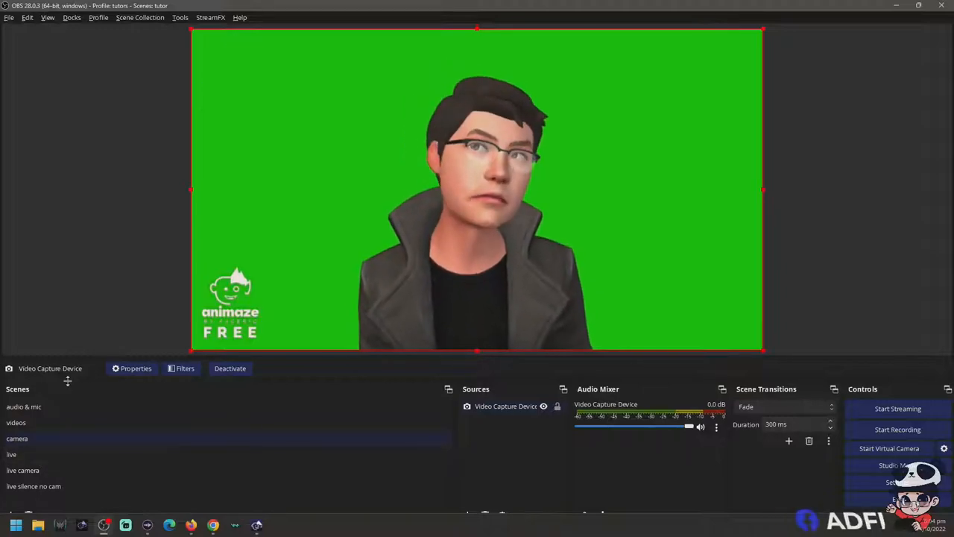
left_click(11, 454)
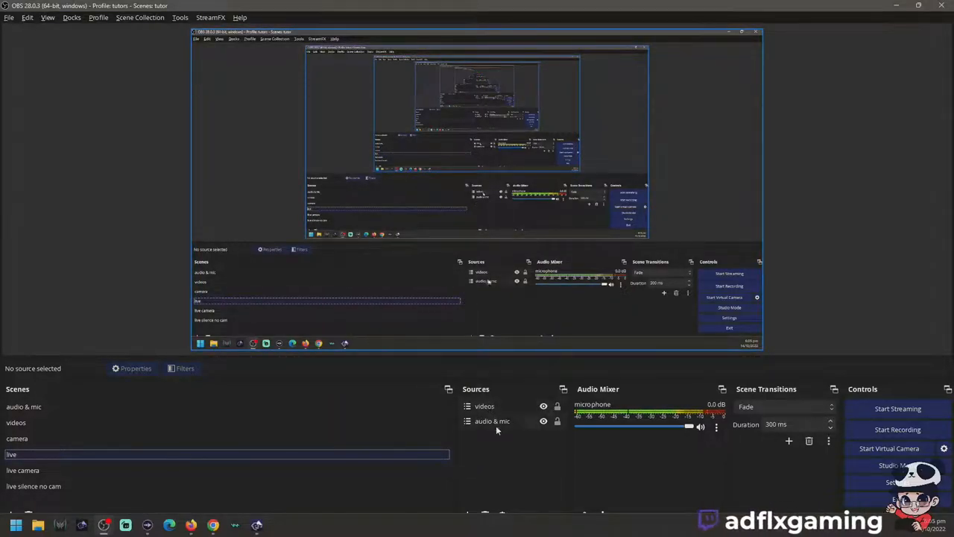
View videos, live, and live camera scenes, ending on live silence no cam.
left_click(15, 422)
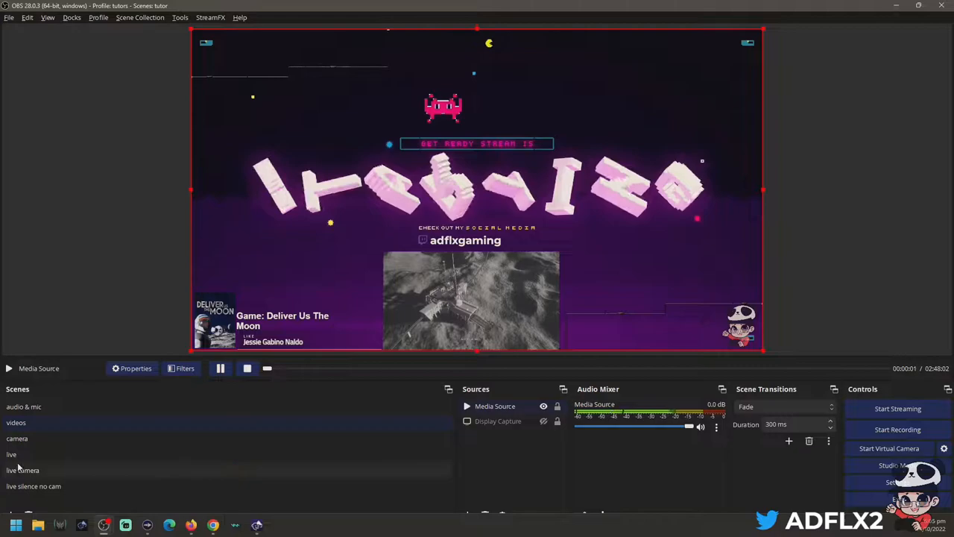
left_click(11, 454)
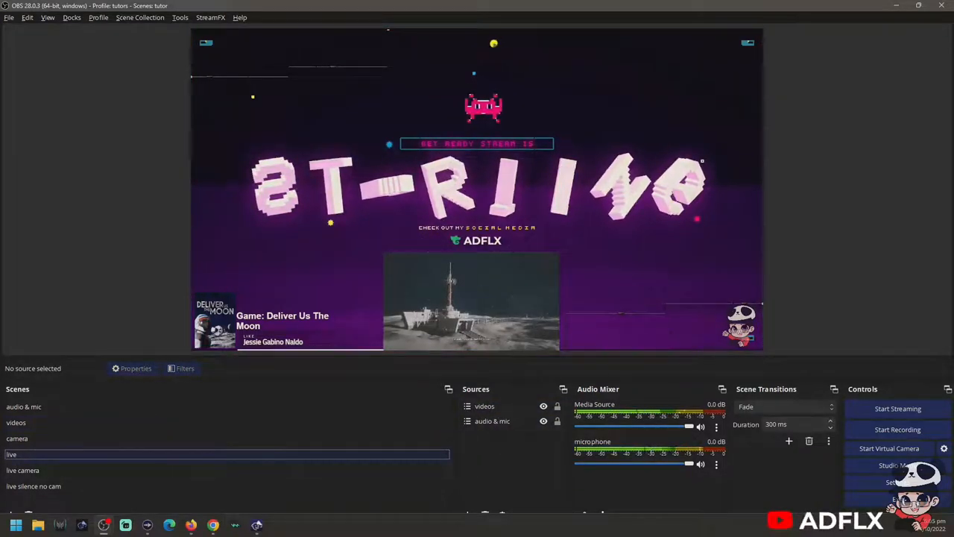
left_click(22, 470)
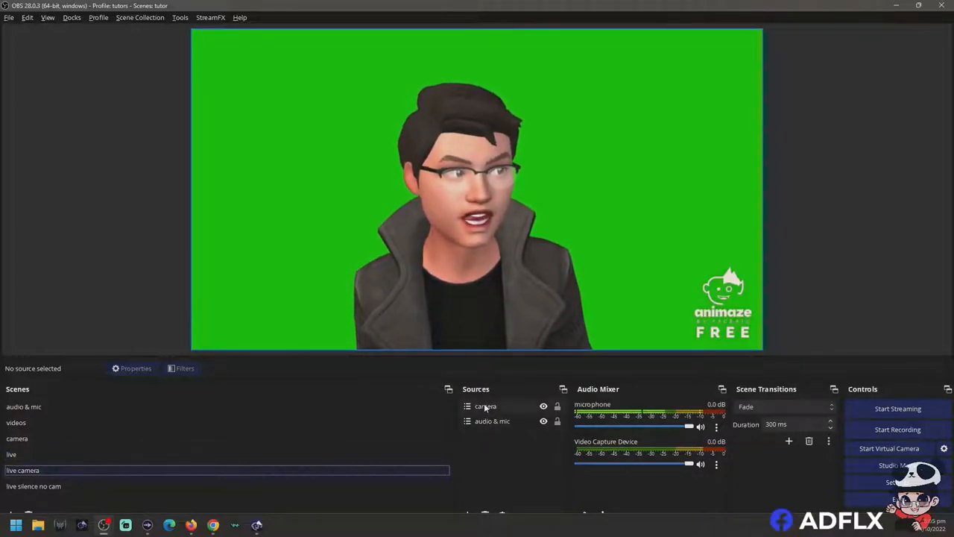
left_click(32, 486)
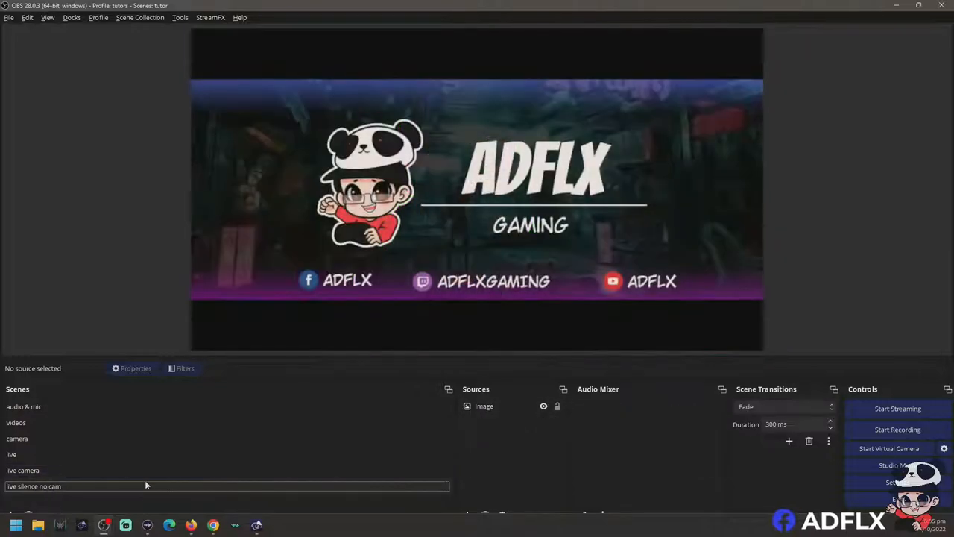
mouse_move(487, 435)
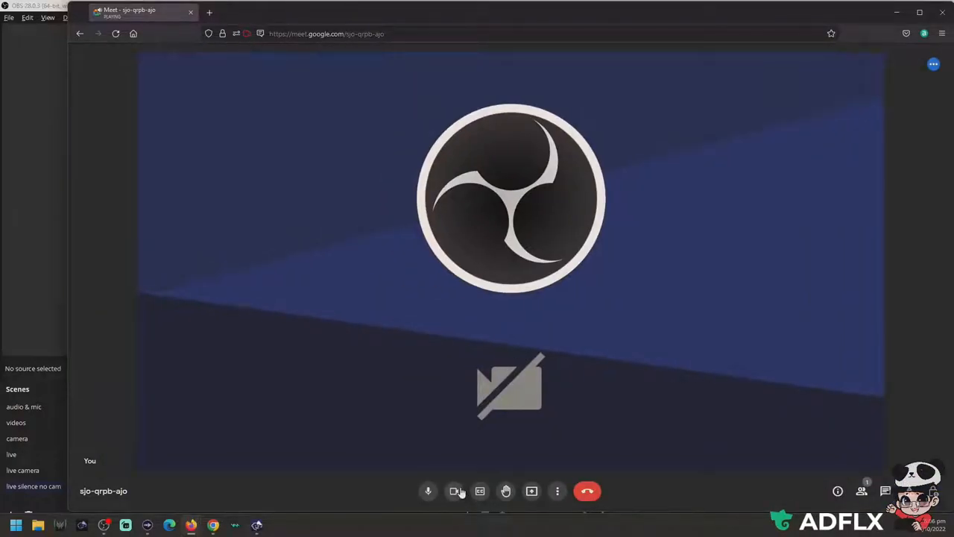
mouse_move(454, 491)
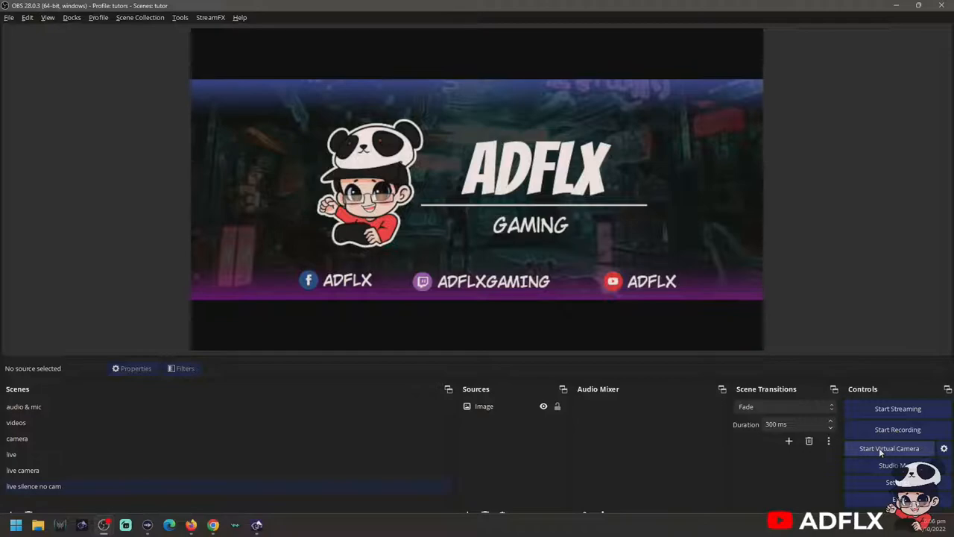
Start the OBS virtual camera and check the Meet call's joining details.
left_click(891, 449)
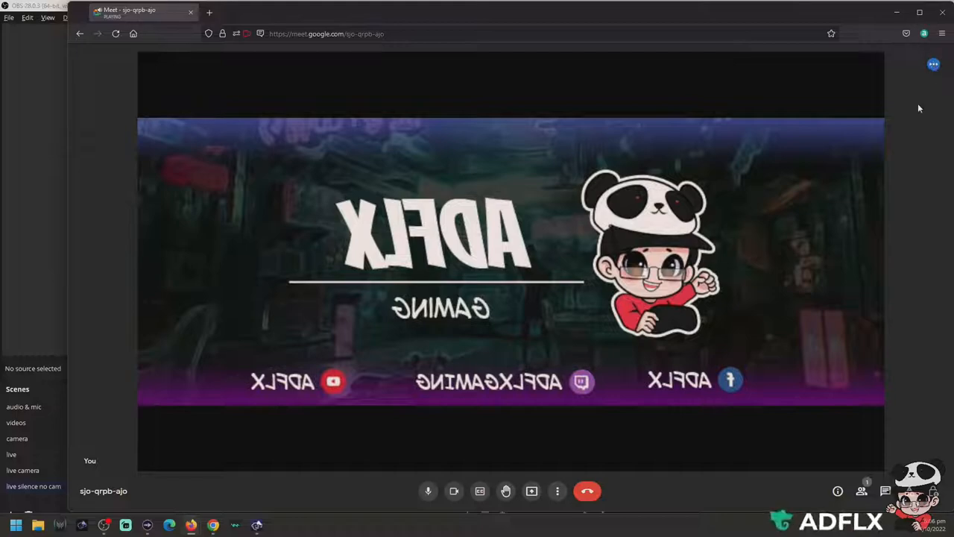
mouse_move(933, 67)
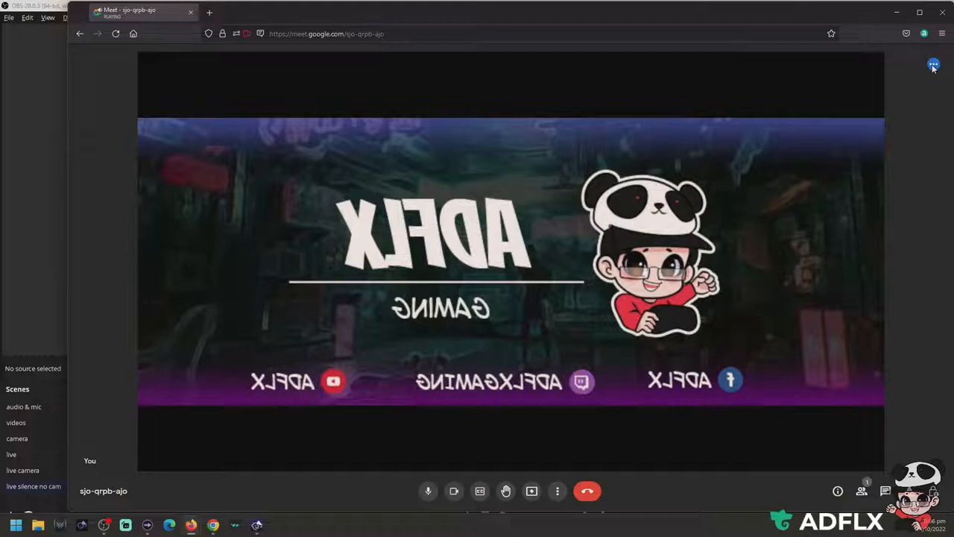
mouse_move(456, 501)
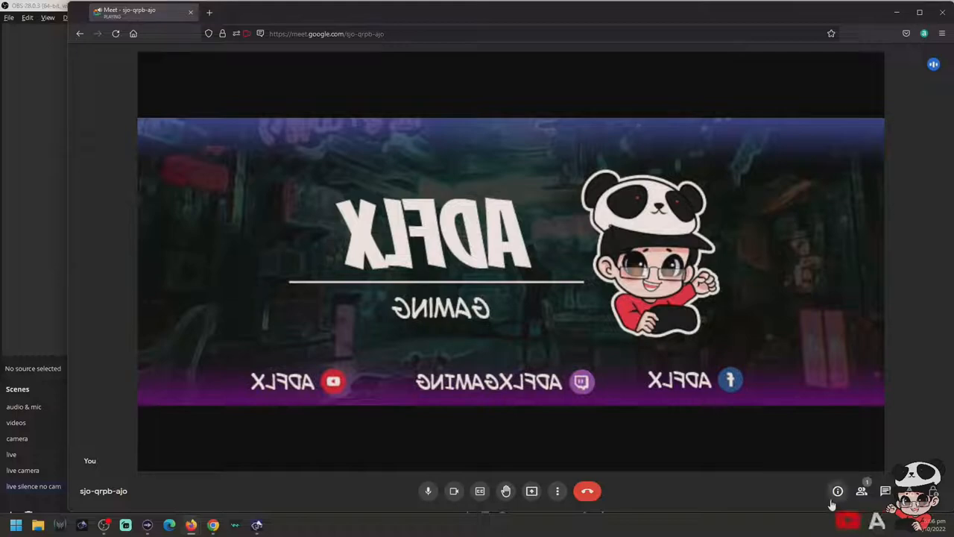
left_click(838, 490)
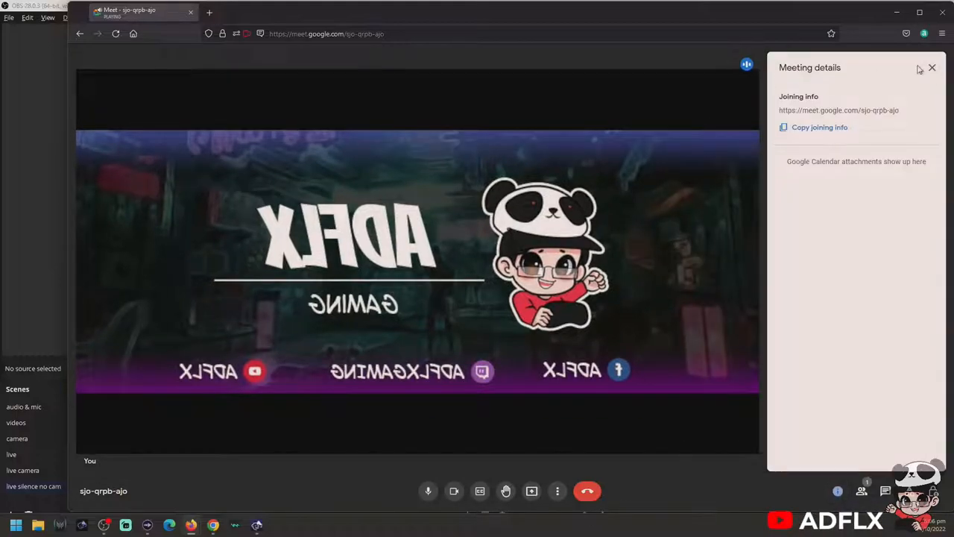
left_click(908, 68)
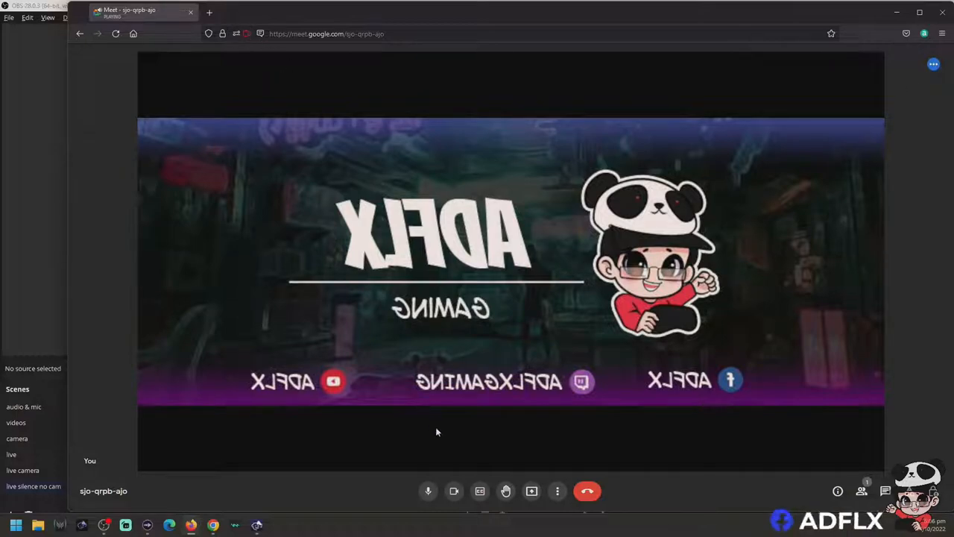
In Meet, open More options, stay in the call, and check visual effects.
left_click(557, 490)
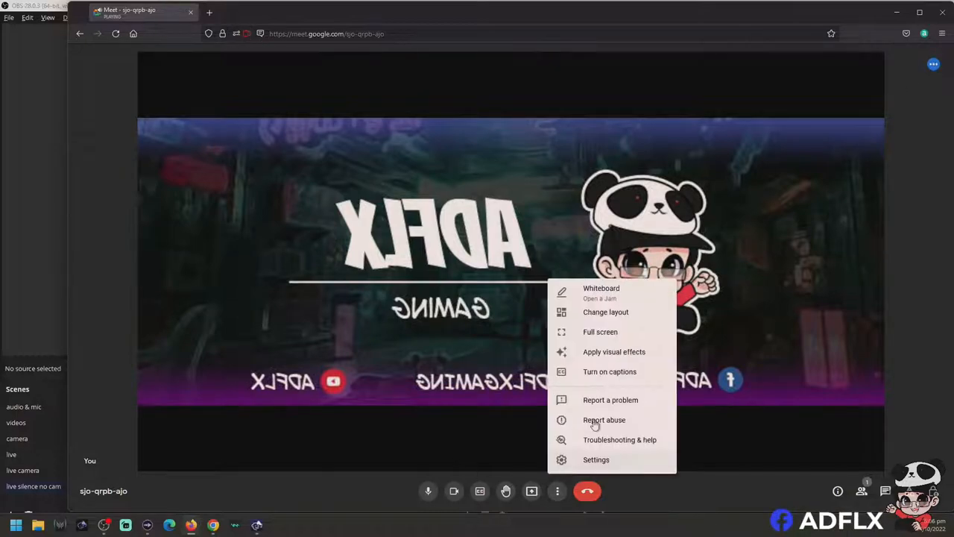
mouse_move(604, 466)
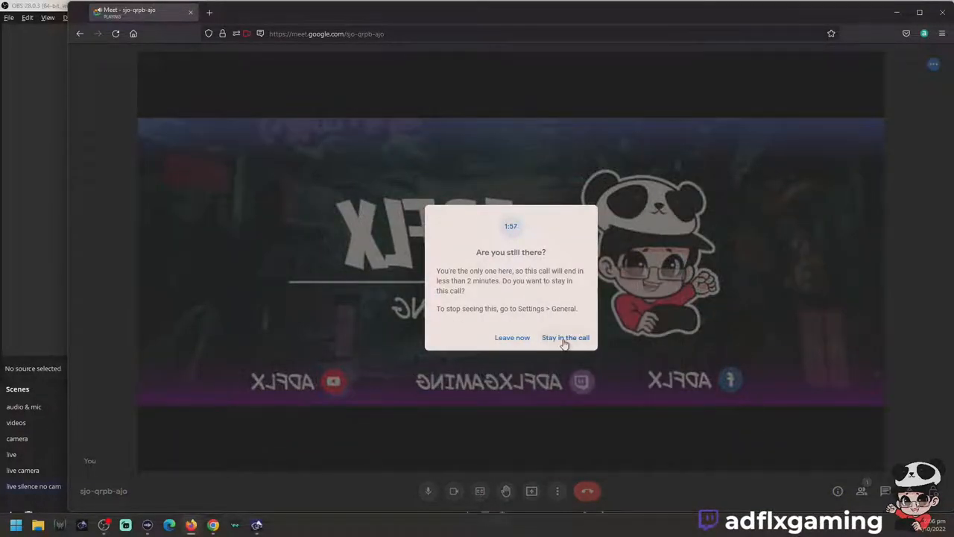
left_click(557, 491)
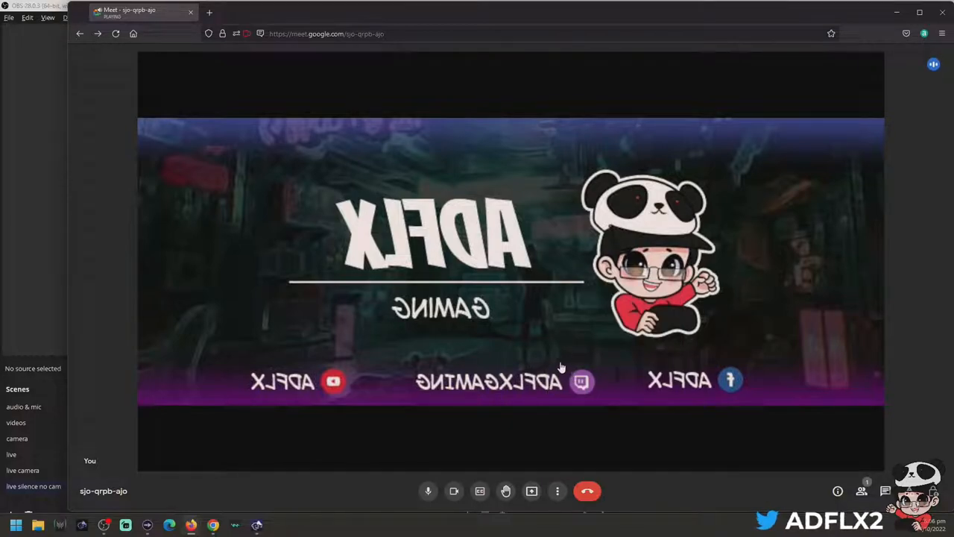
left_click(506, 490)
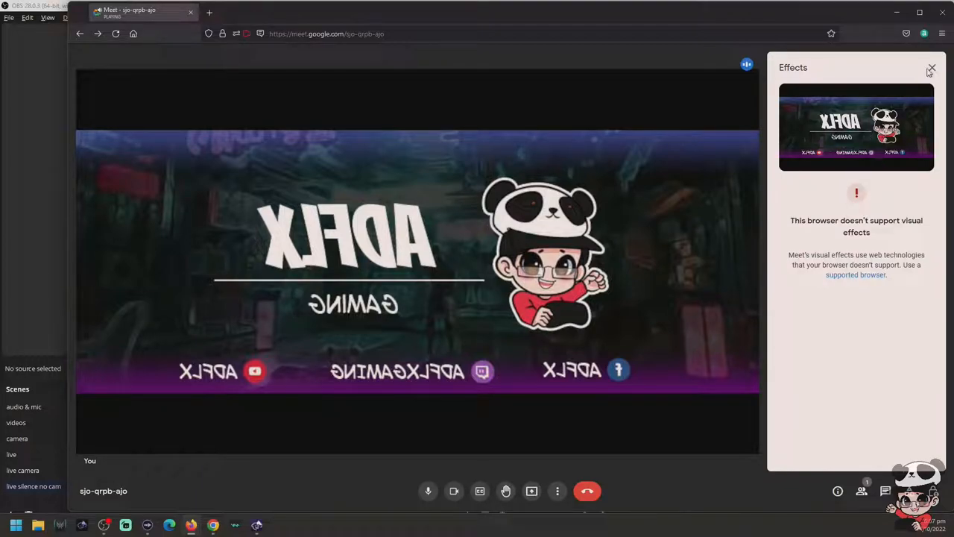
left_click(929, 68)
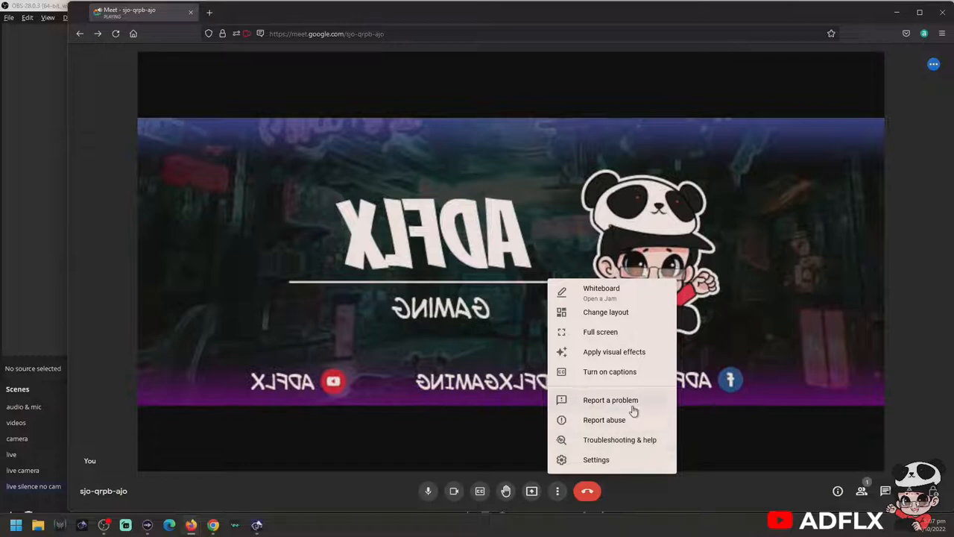
left_click(548, 405)
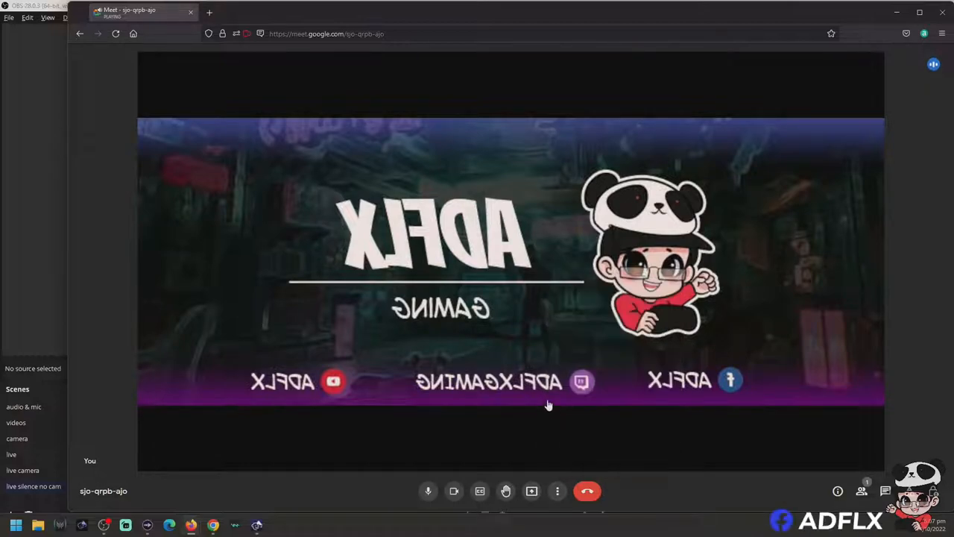
Verify in Meet Settings the camera is OBS Virtual Camera at 720p, then close.
left_click(557, 491)
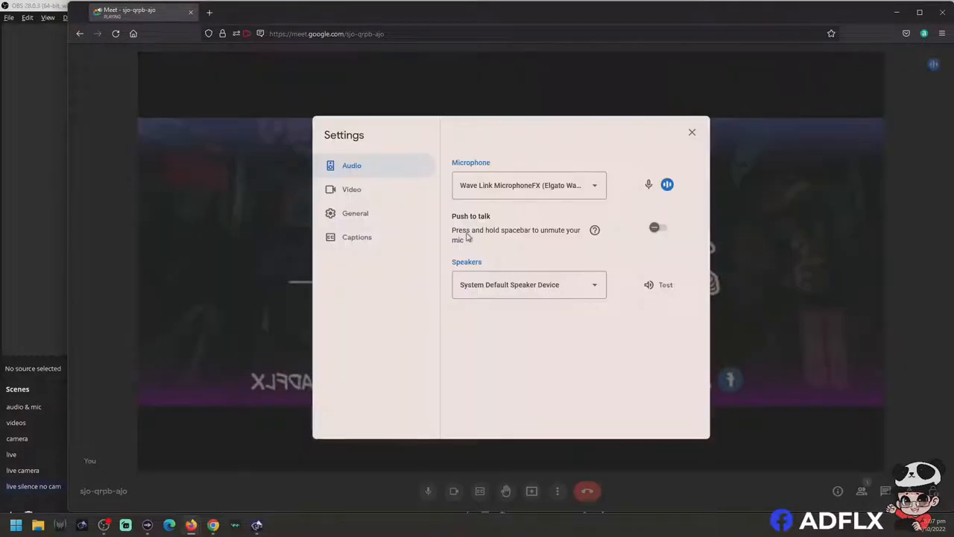
left_click(351, 189)
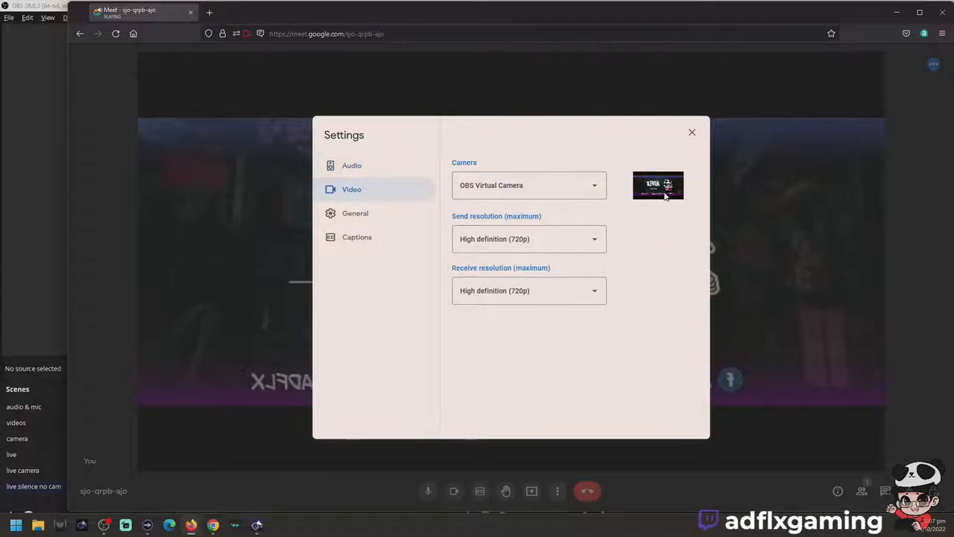
left_click(355, 213)
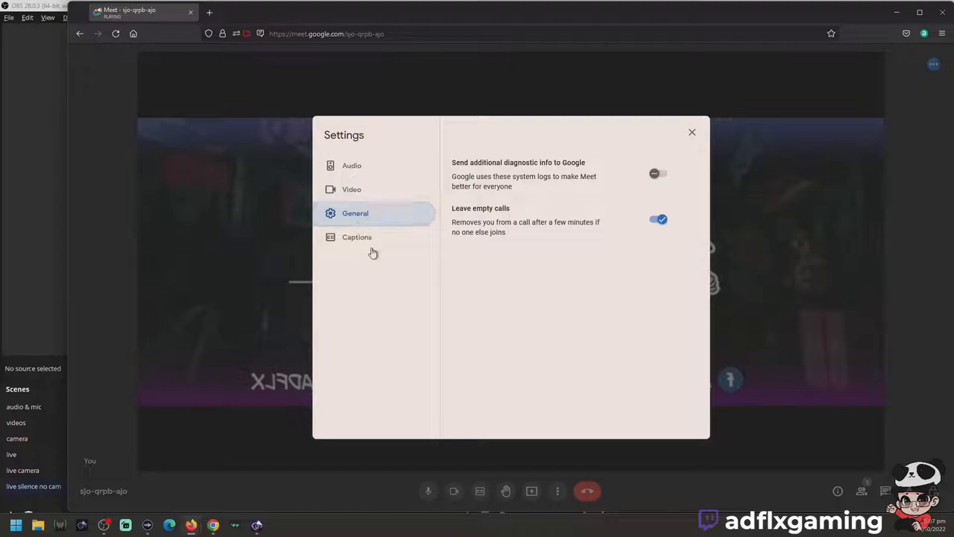
left_click(351, 188)
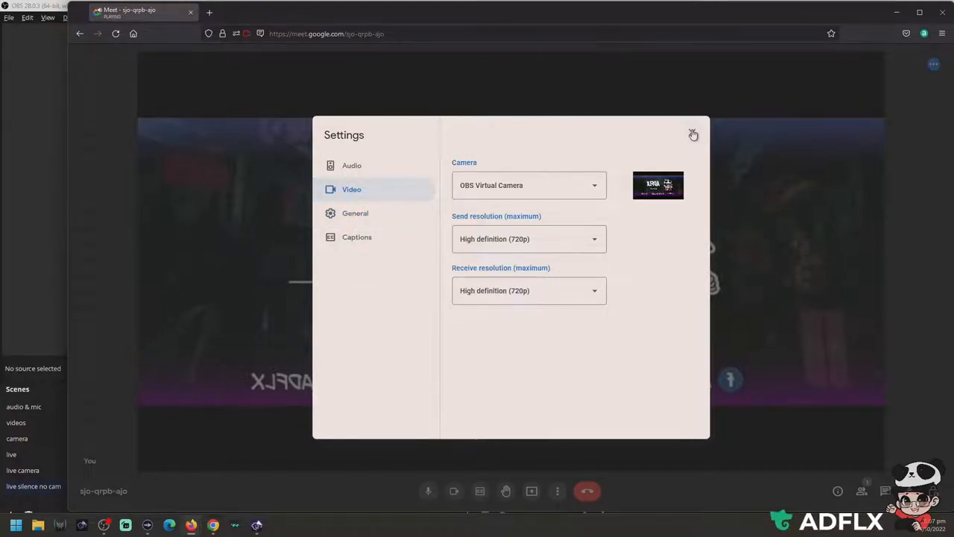
left_click(693, 134)
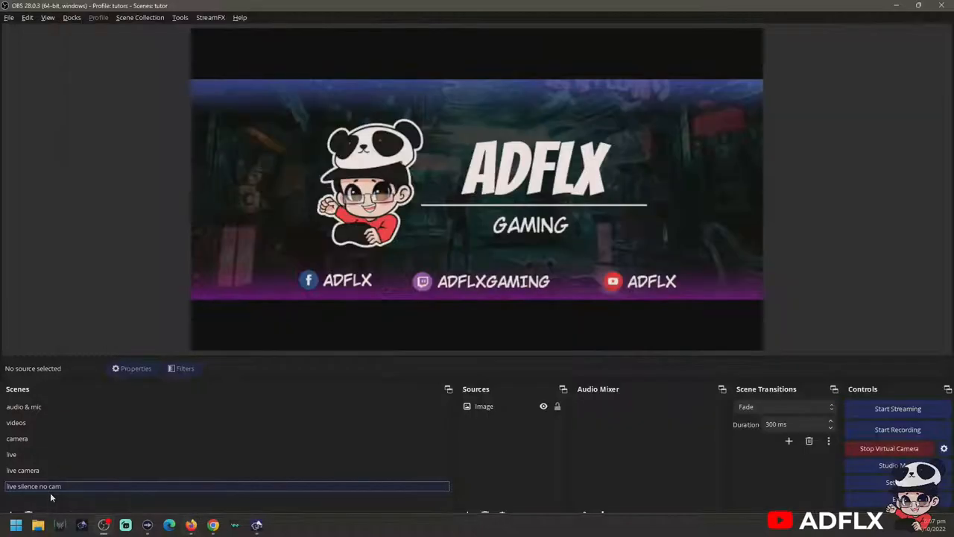
Select the live scene, open its Filters window, and list the available effect filters.
left_click(11, 454)
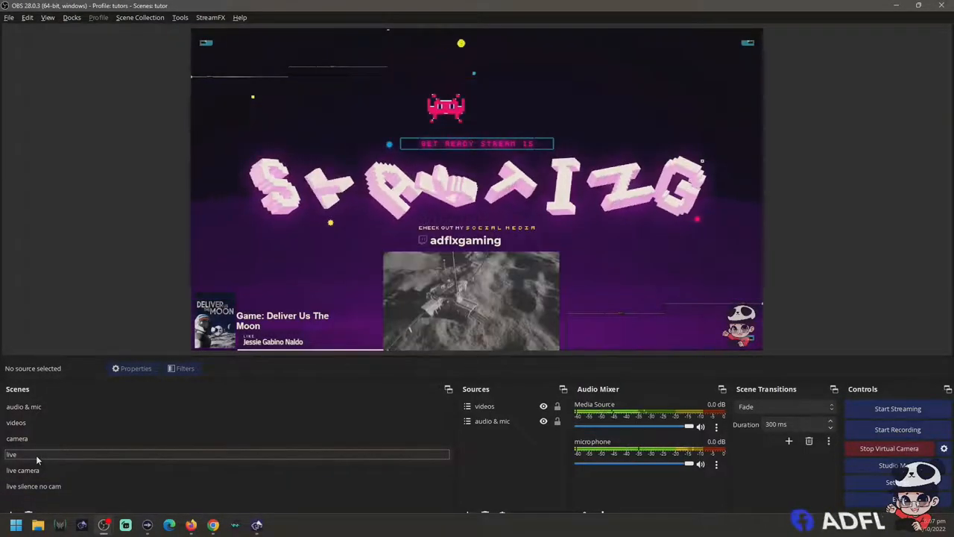
right_click(14, 454)
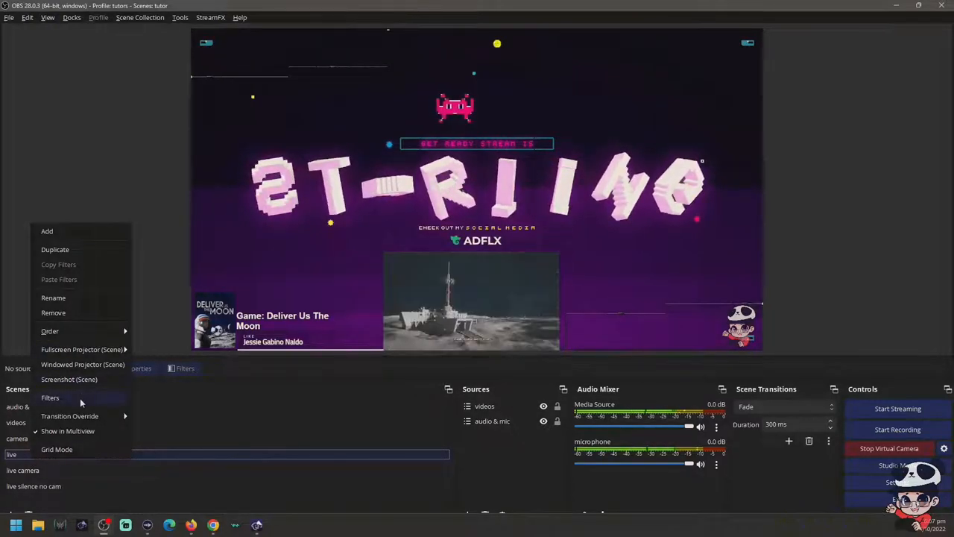
left_click(50, 398)
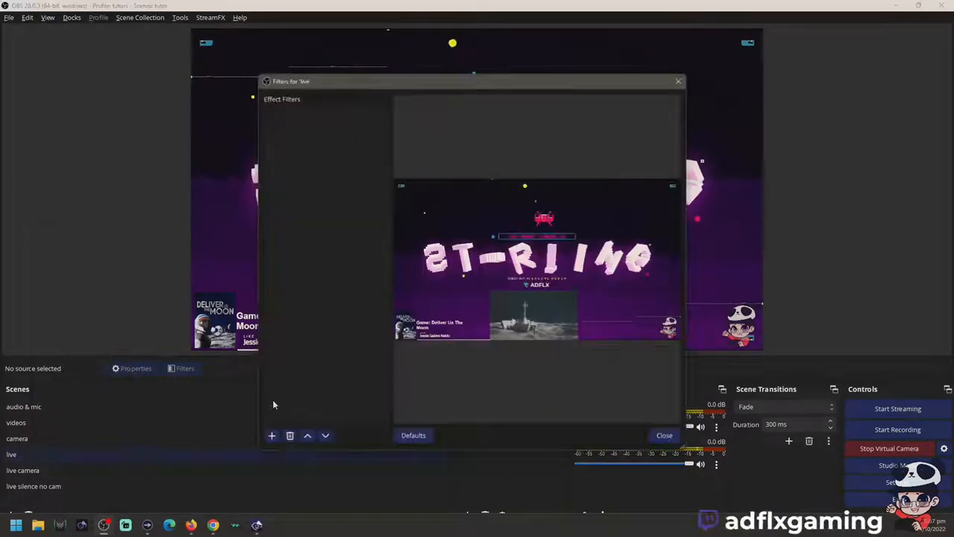
left_click(272, 435)
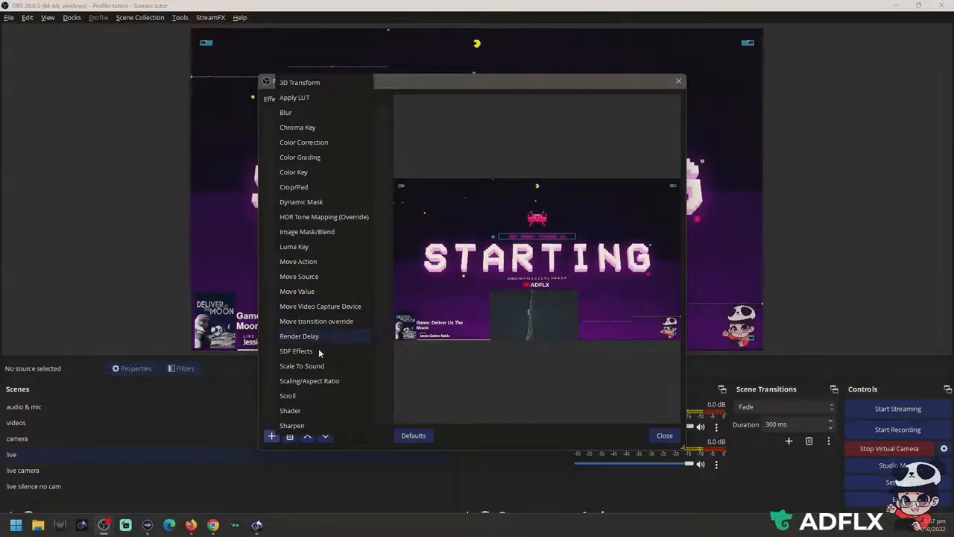
mouse_move(329, 336)
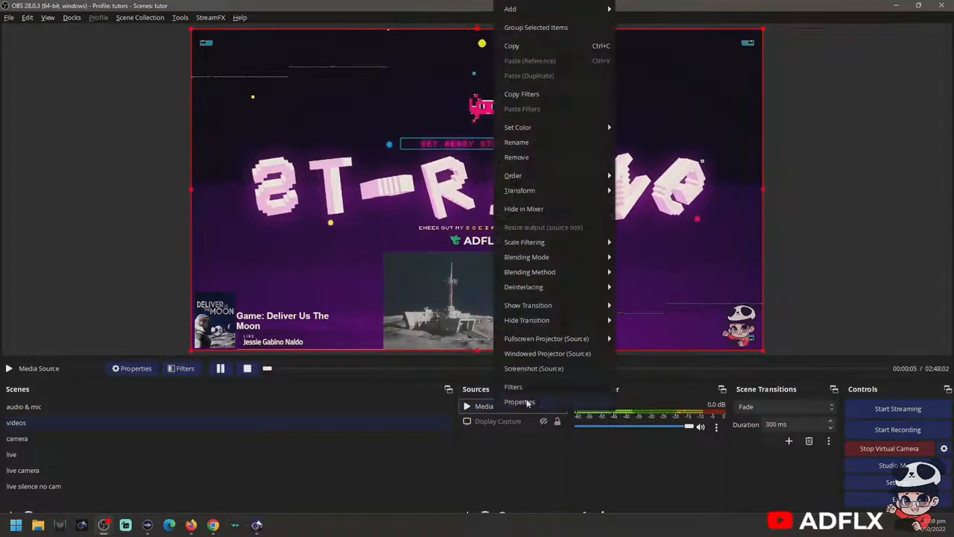
Select the live scene in OBS and bring the Firefox Meet call forward.
left_click(11, 454)
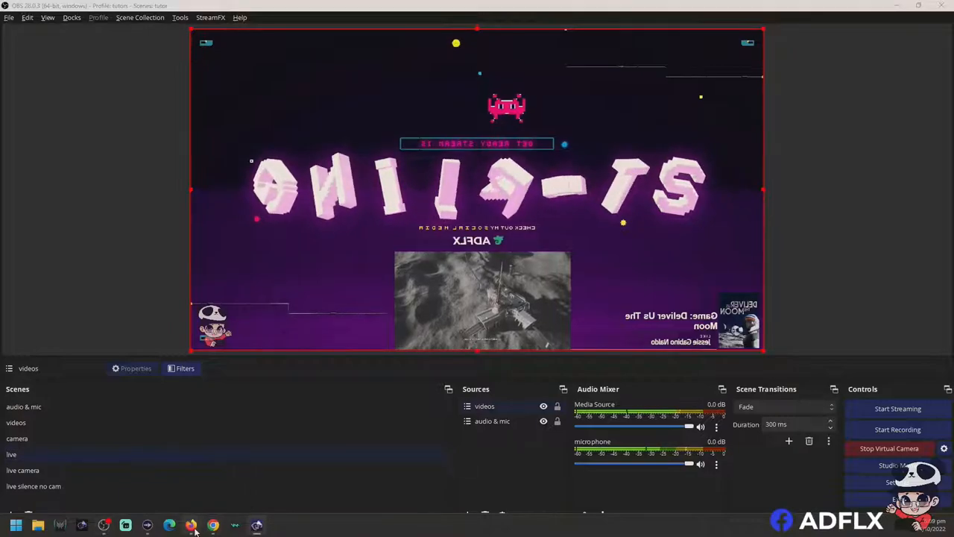
left_click(177, 524)
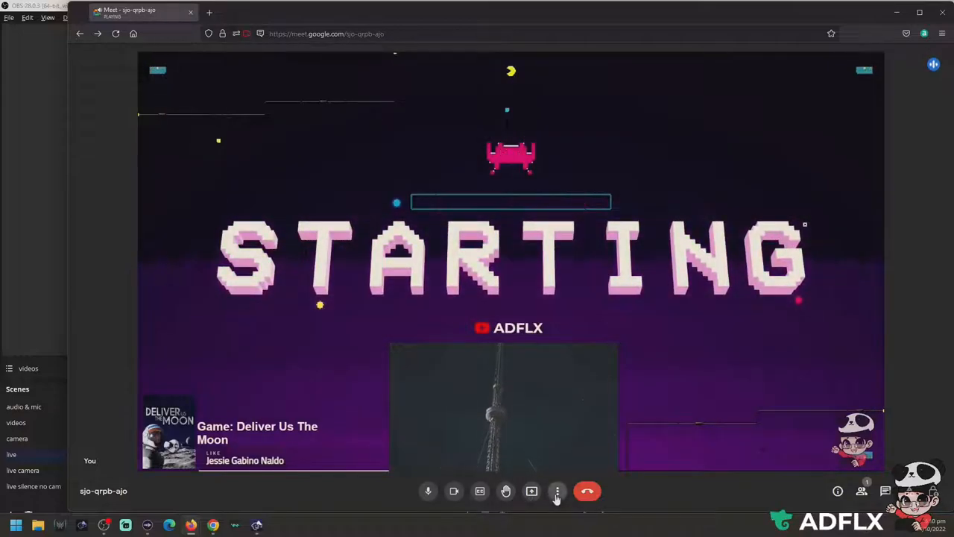
Set Meet's microphone to CABLE Output (VB-Audio Virtual Cable) and allow the permission.
left_click(557, 491)
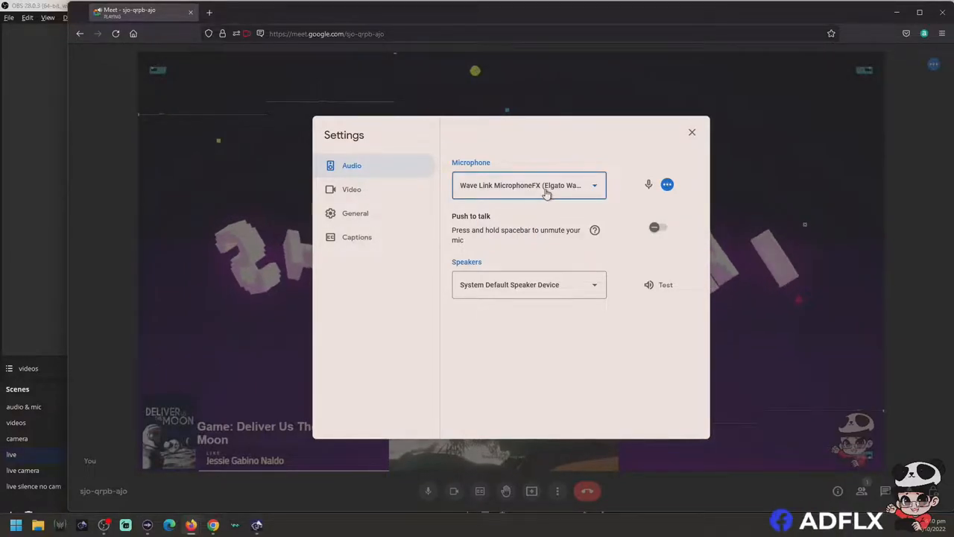
left_click(529, 185)
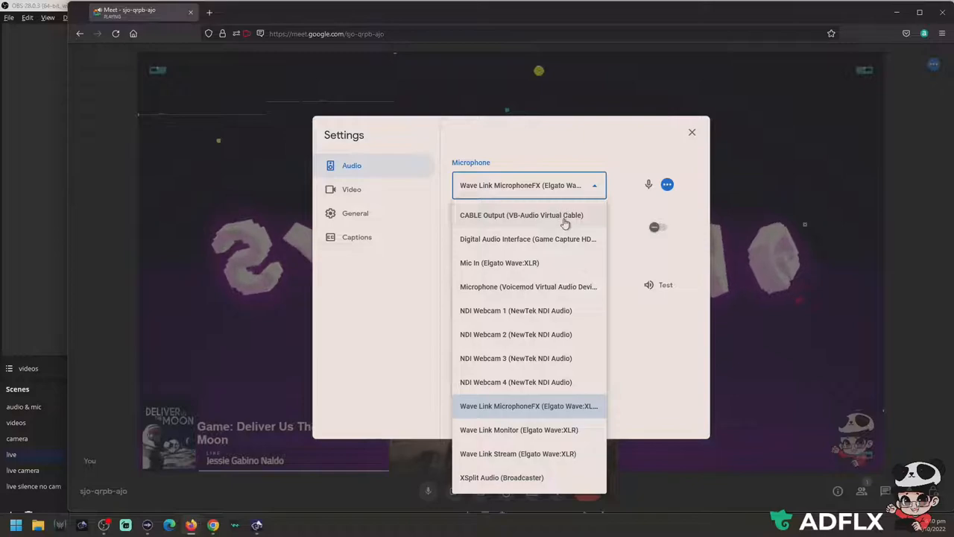
left_click(527, 215)
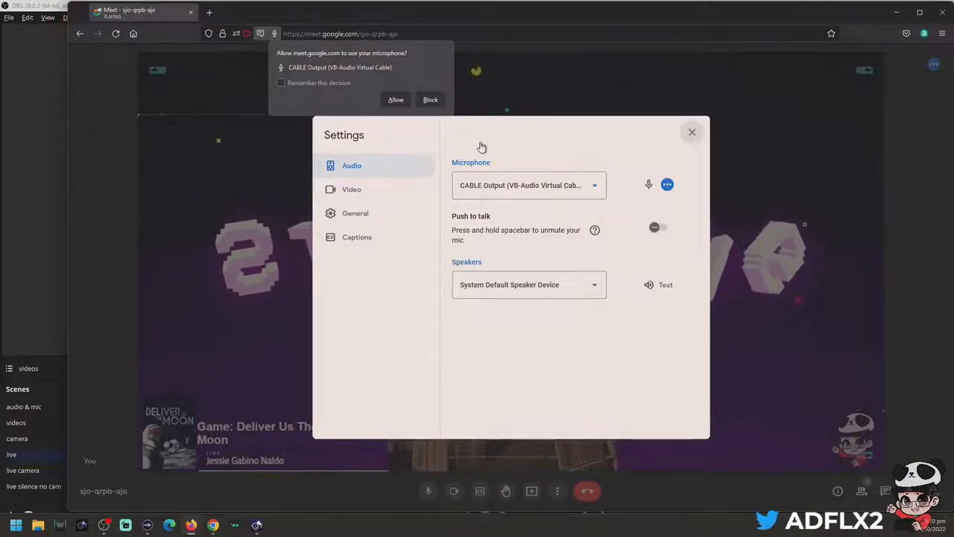
left_click(691, 132)
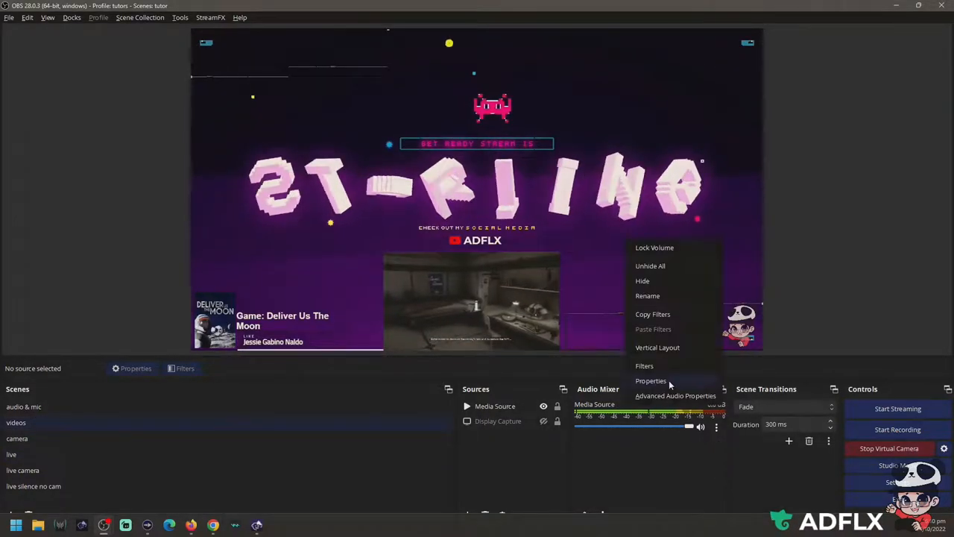
left_click(644, 365)
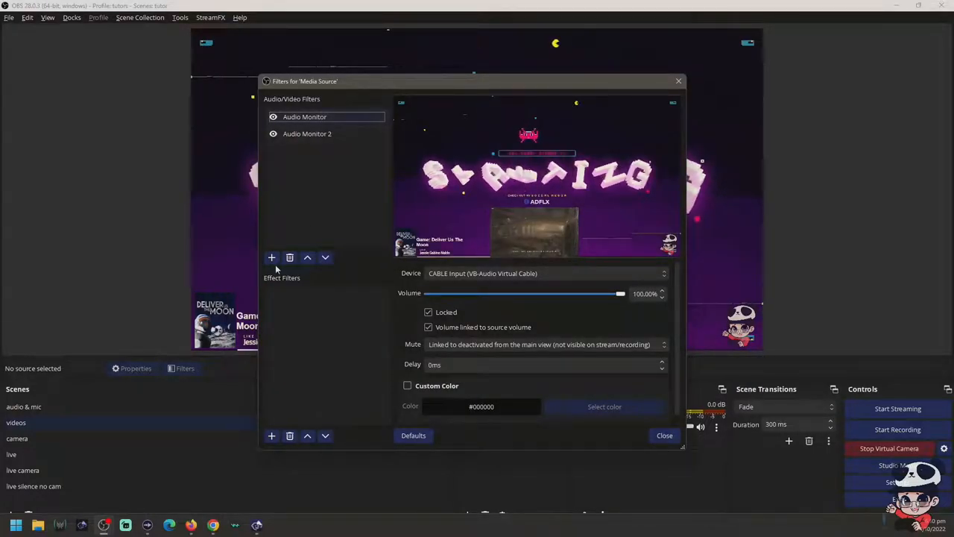
left_click(272, 258)
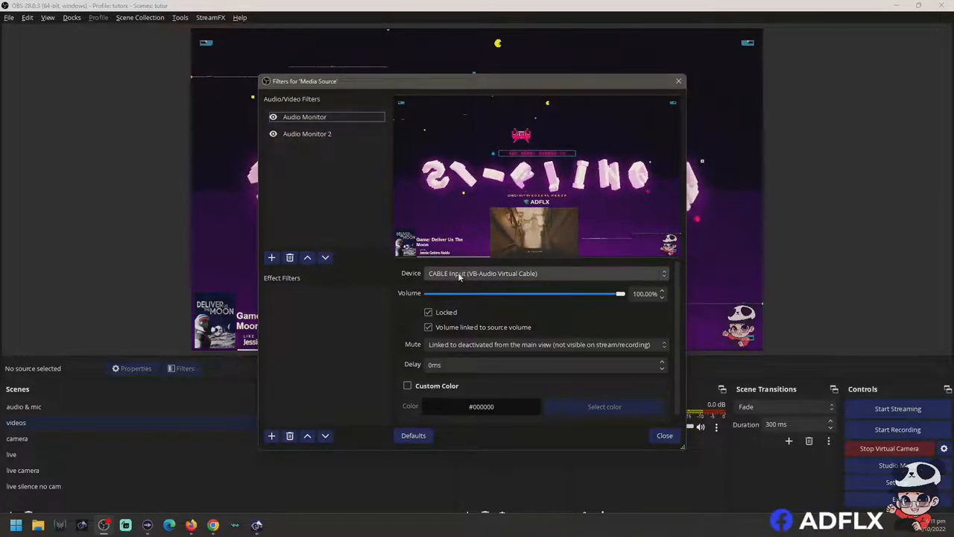
left_click(545, 274)
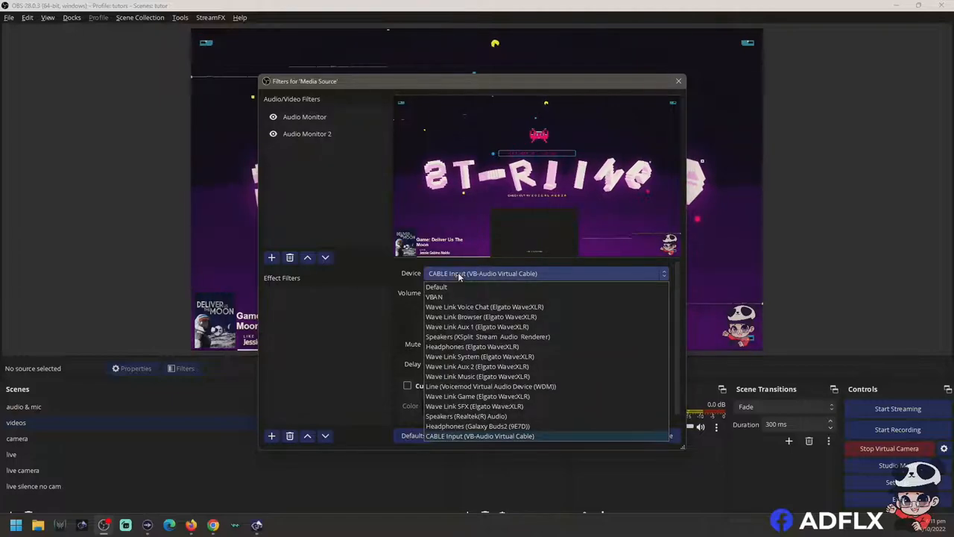
left_click(480, 435)
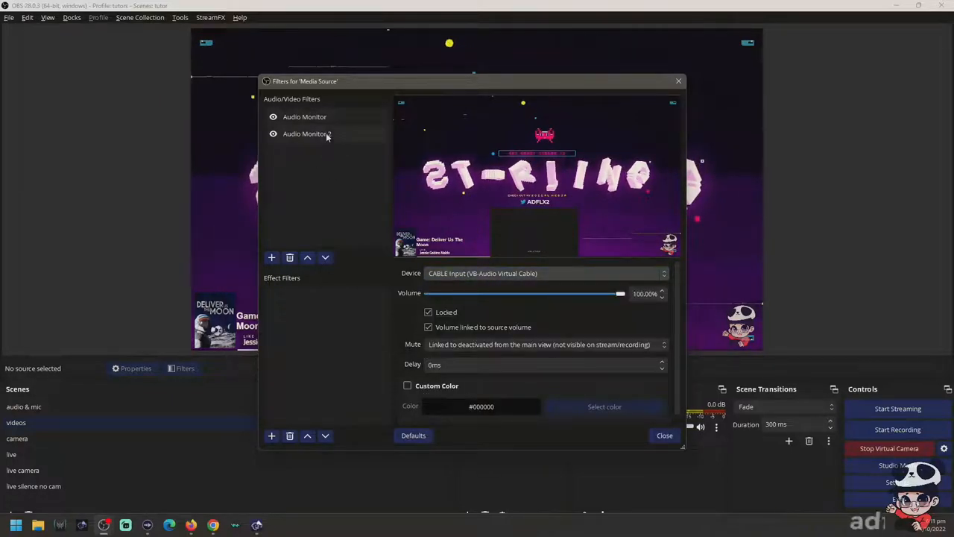
Inspect the Audio Monitor 2 filter's Default device, then close the filters.
left_click(307, 133)
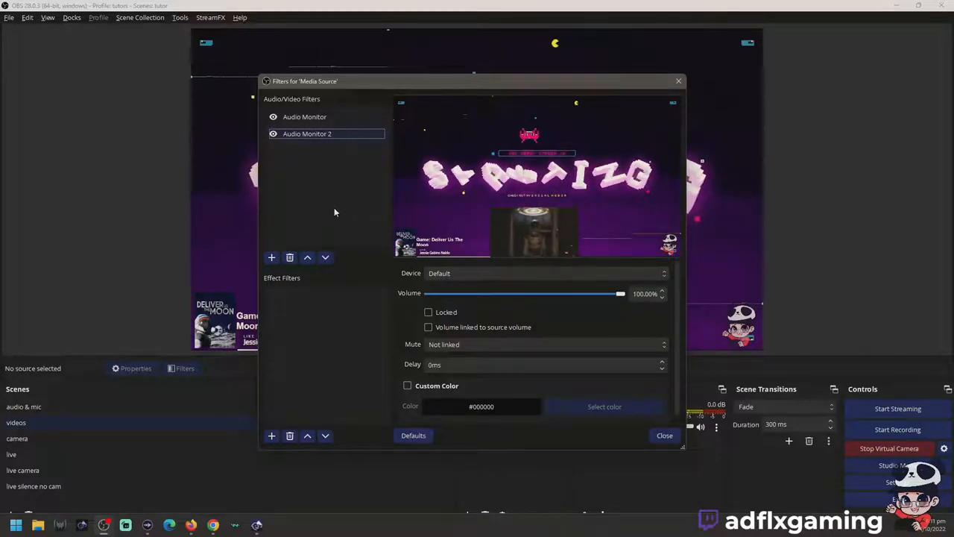
mouse_move(332, 199)
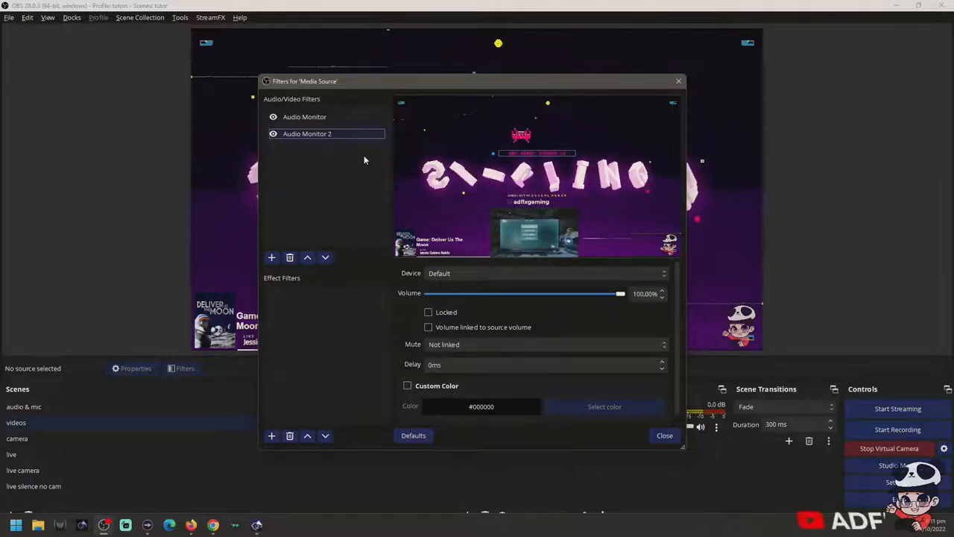
left_click(544, 273)
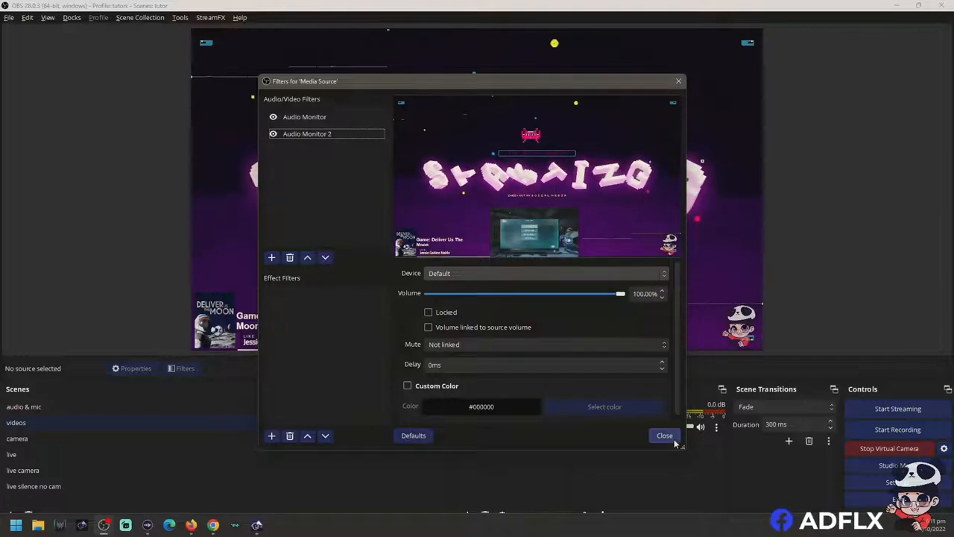
left_click(664, 435)
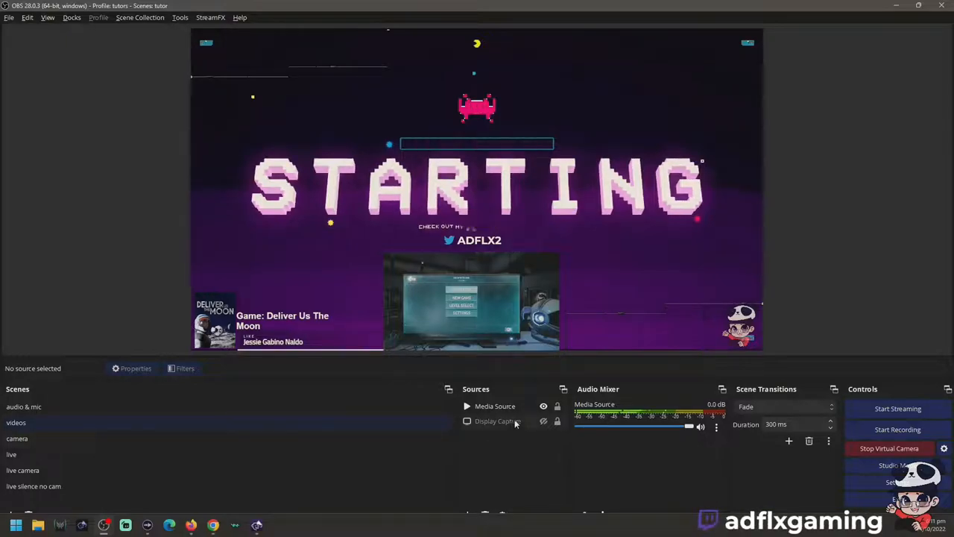
Confirm the audio & mic scene's microphone monitors to CABLE Input, then show the camera scene.
left_click(18, 438)
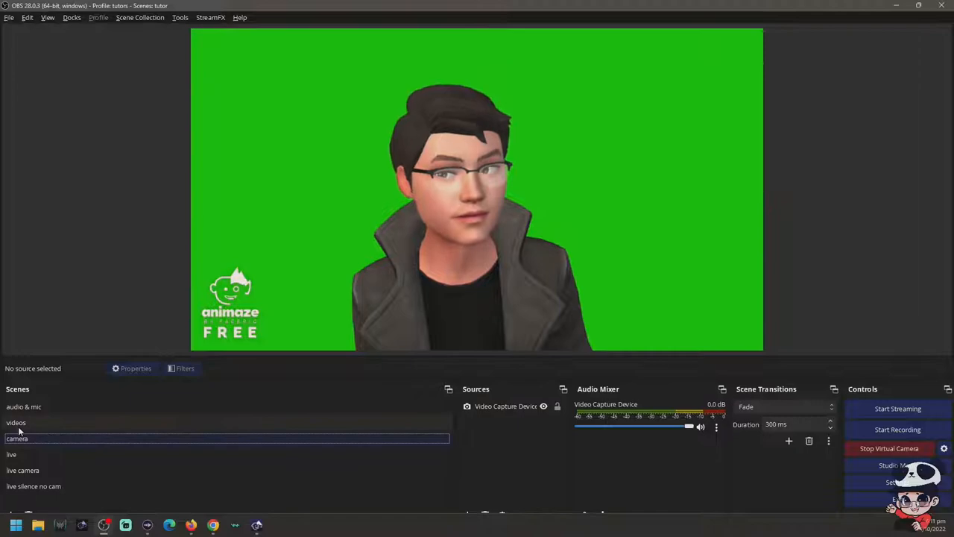
left_click(16, 422)
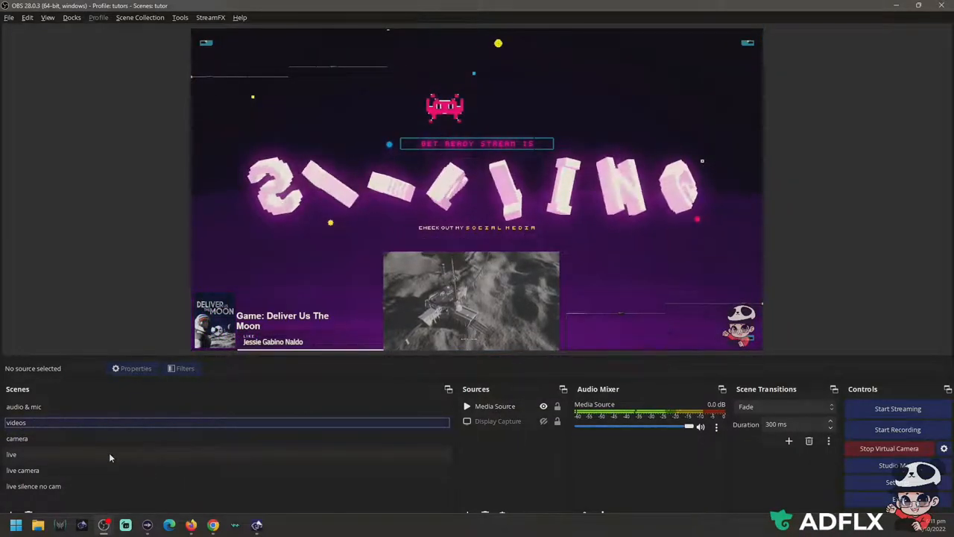
left_click(23, 406)
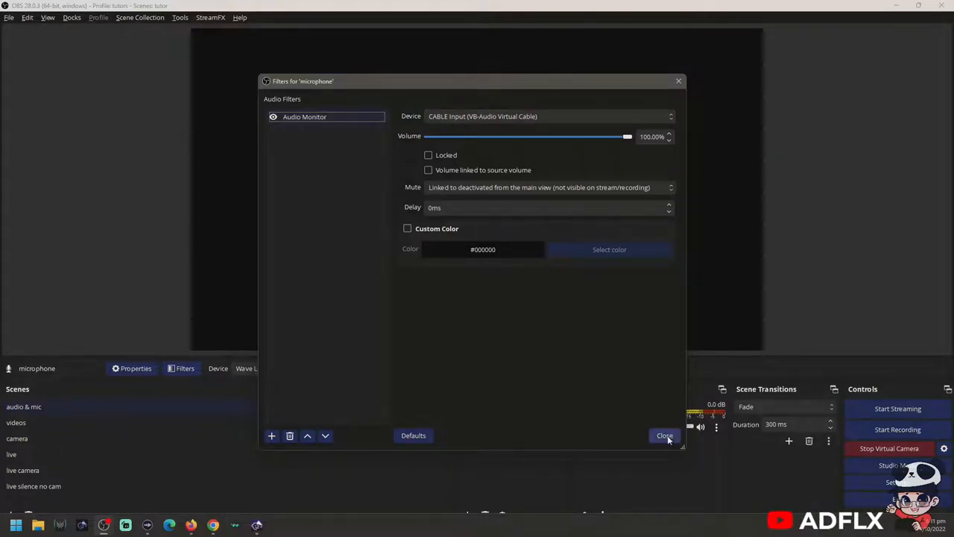
left_click(664, 436)
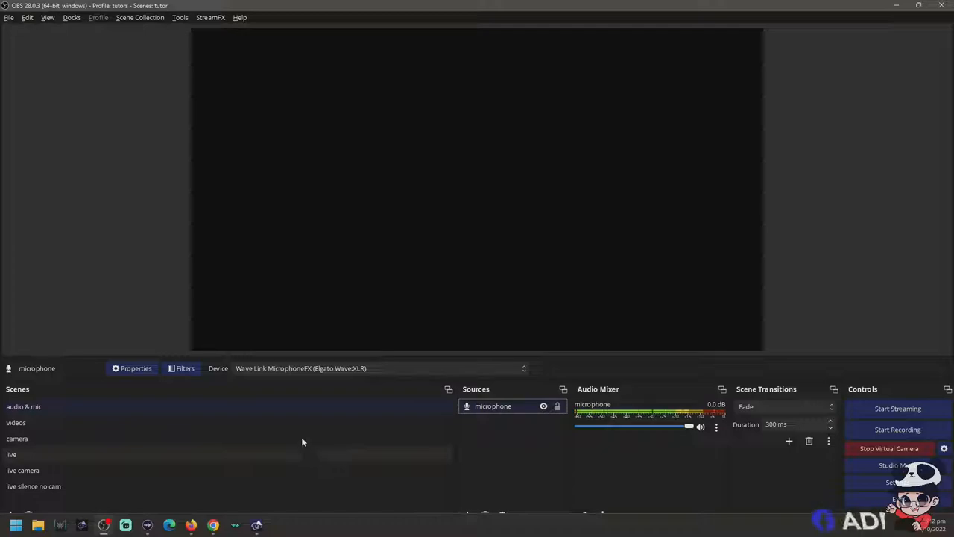
left_click(16, 439)
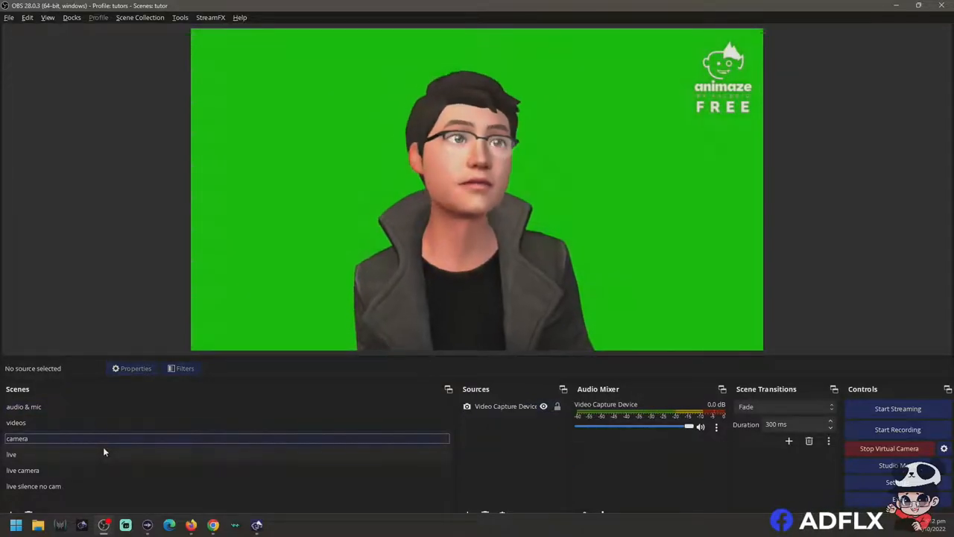